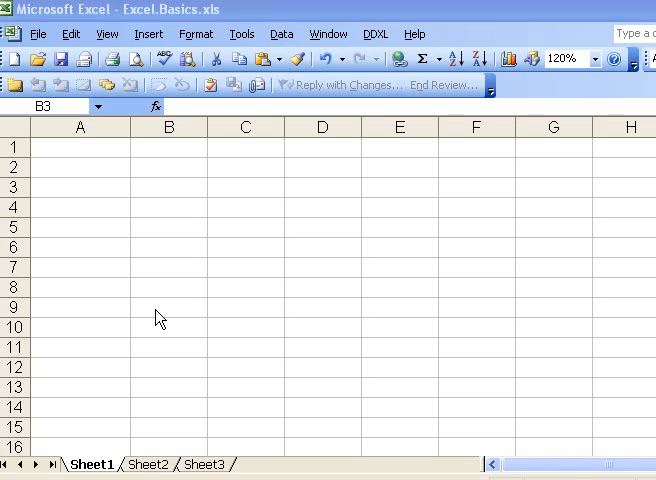
mouse_move(164, 332)
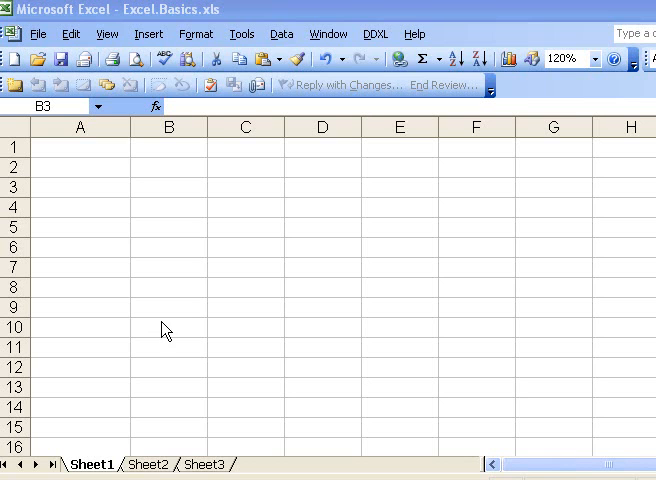
mouse_move(312, 308)
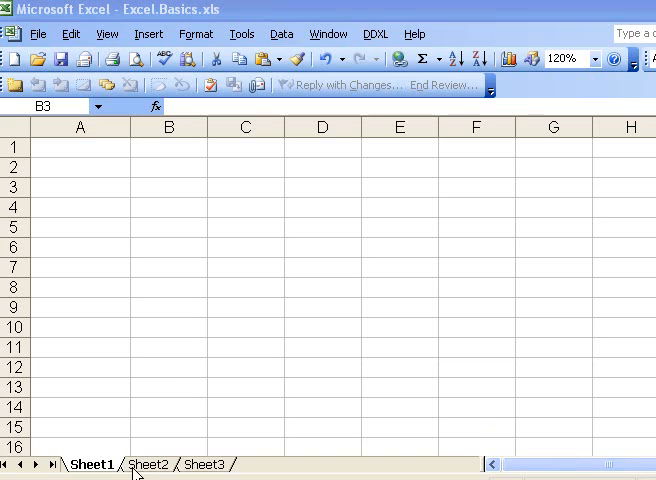
mouse_move(156, 272)
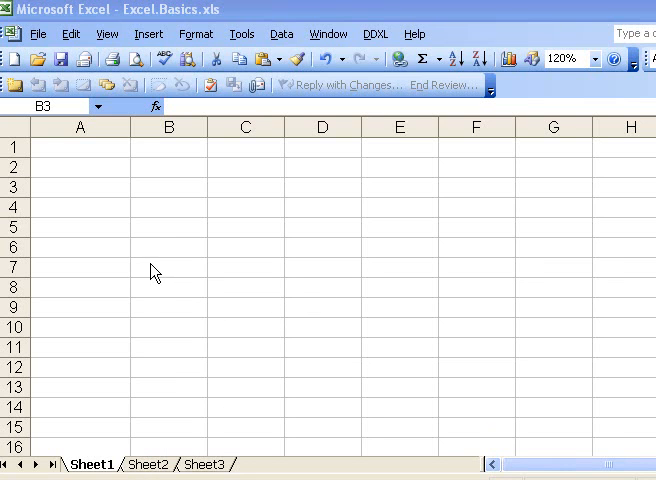
mouse_move(164, 196)
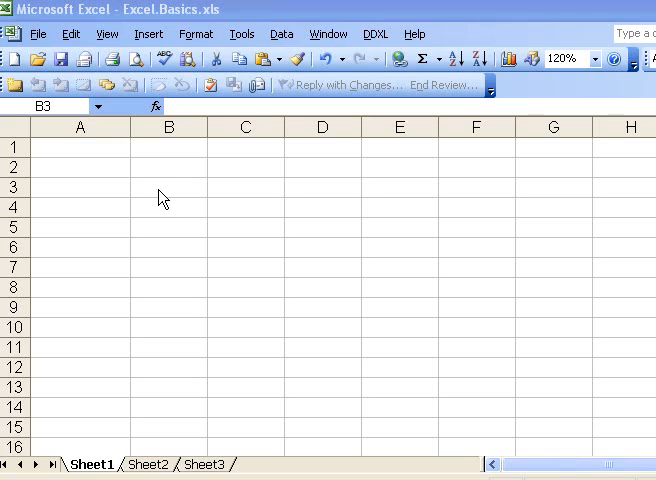
- Enter Assignment #1 in B3, then correct it to Assignment #2
click(168, 188)
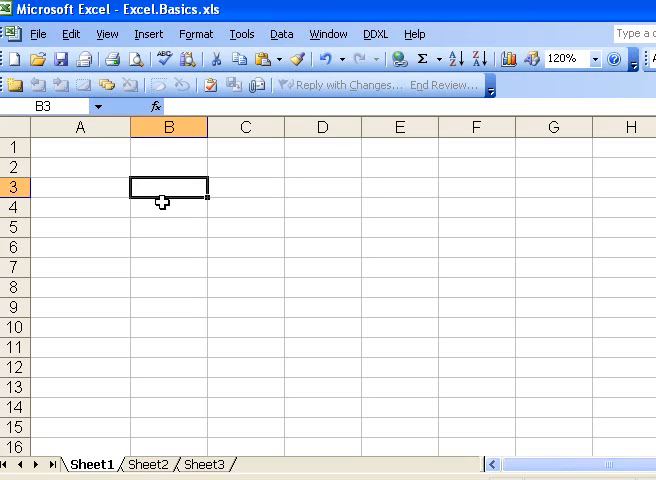
text(Assignm)
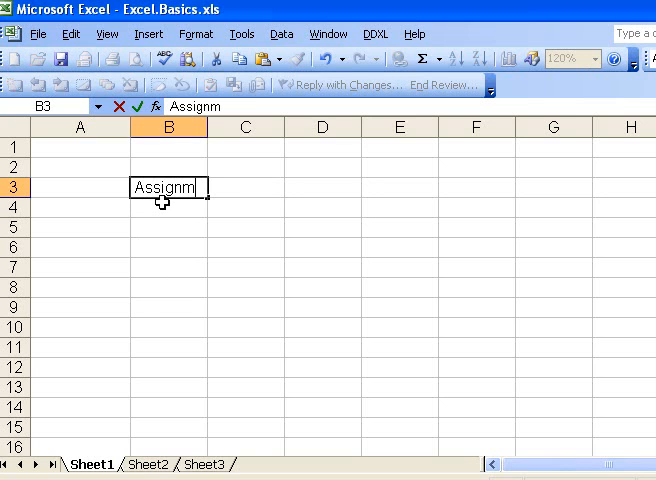
text(ent)
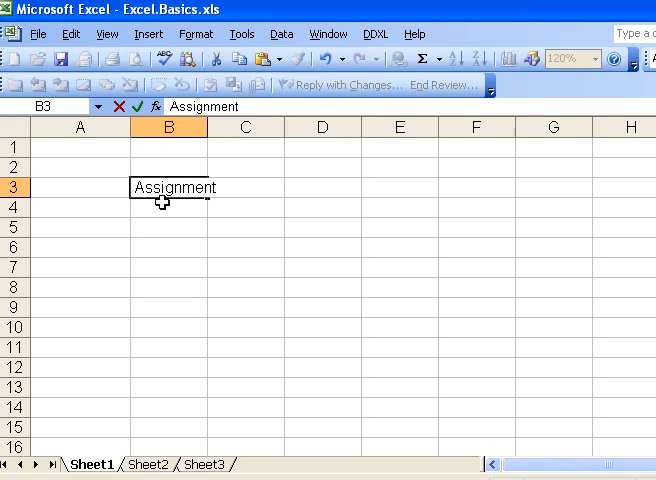
text(#1)
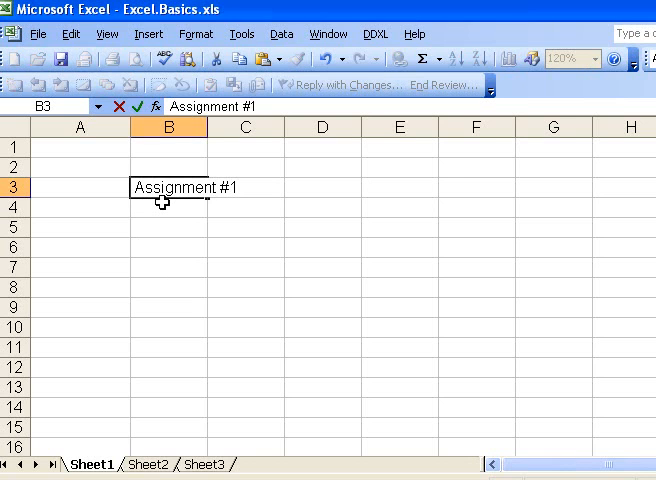
key(Return)
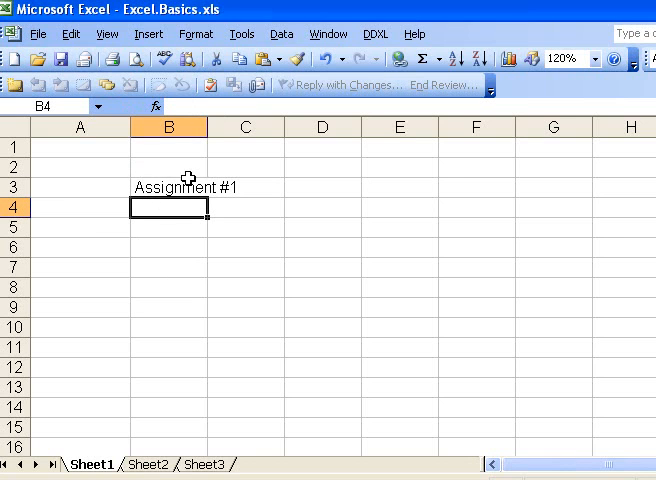
click(168, 188)
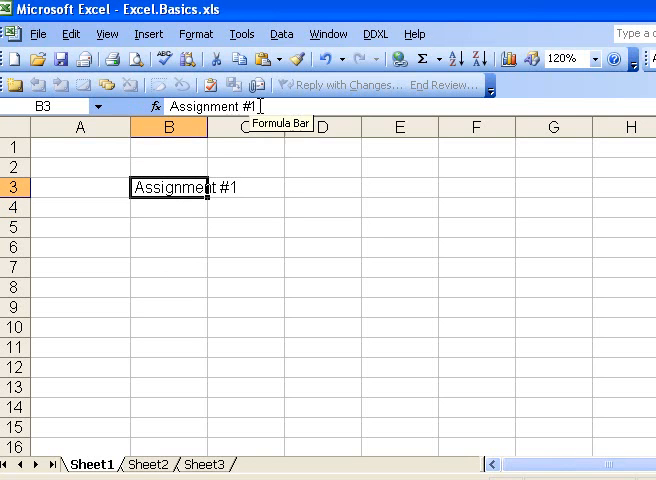
text(2)
key(Return)
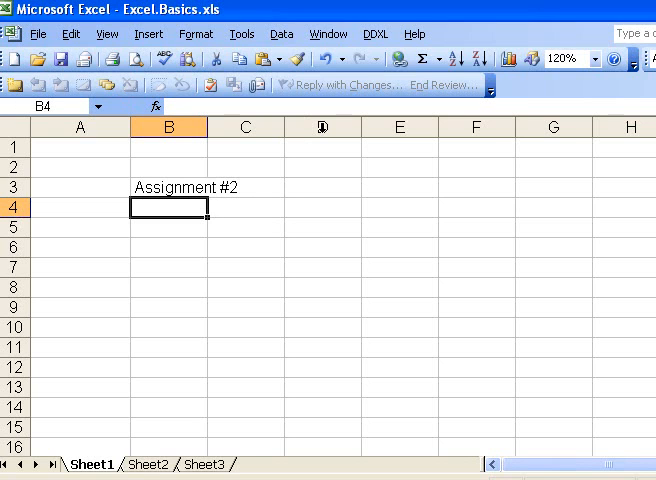
- Enter Math 101, Iam Sample and the date 6/1/2009 in B4:B6
text(Math 101)
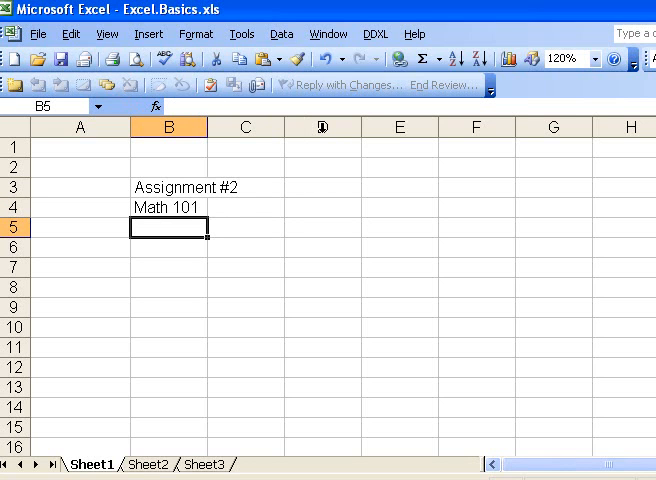
text(Iam)
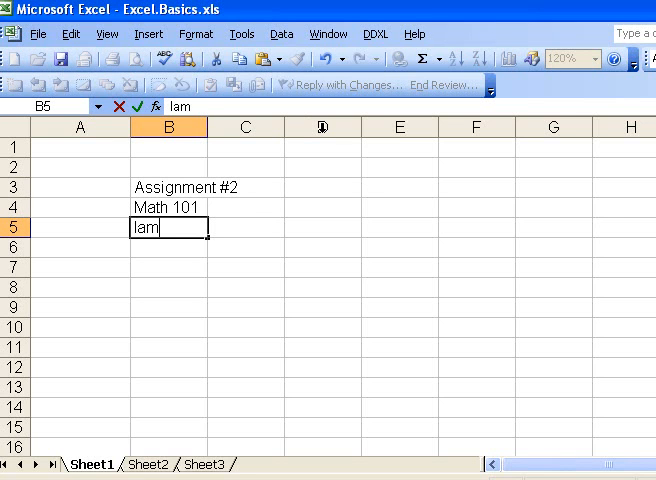
text(Sample)
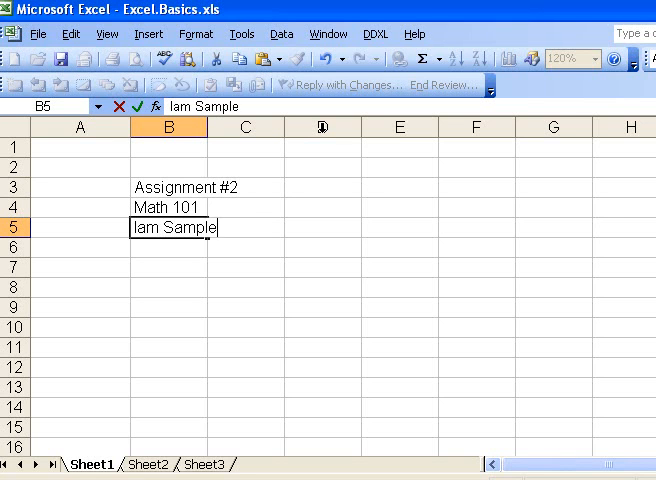
key(Return)
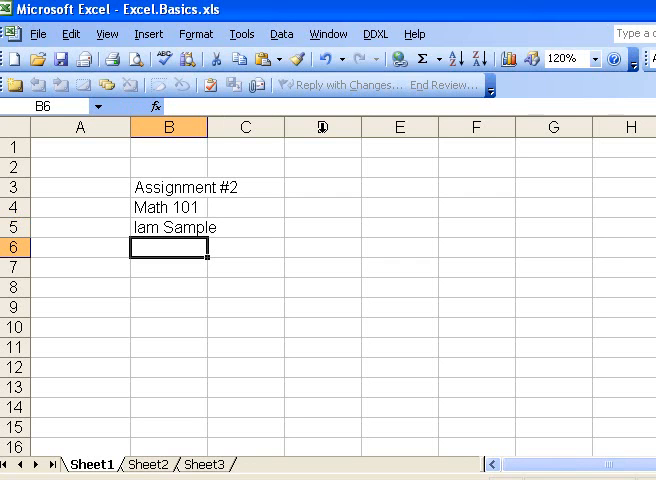
text(6/)
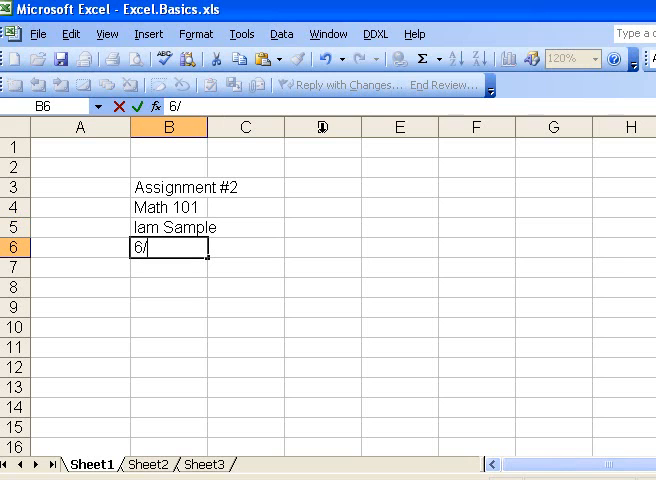
text(1/2)
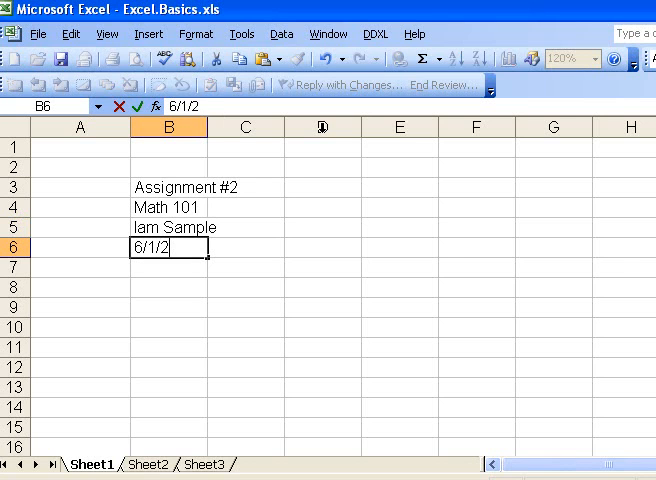
key(Return)
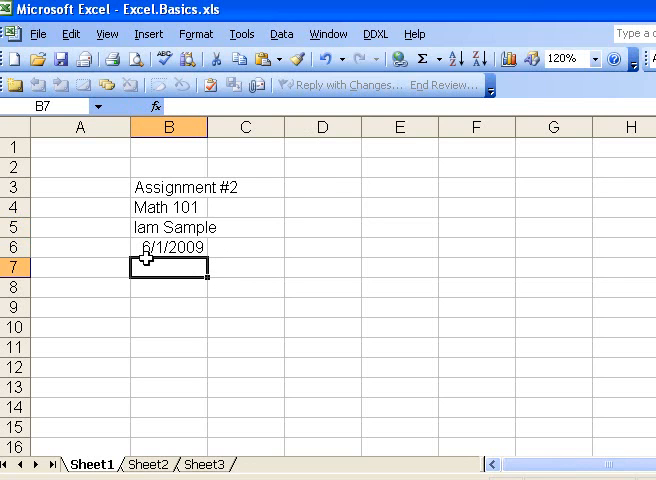
mouse_move(170, 246)
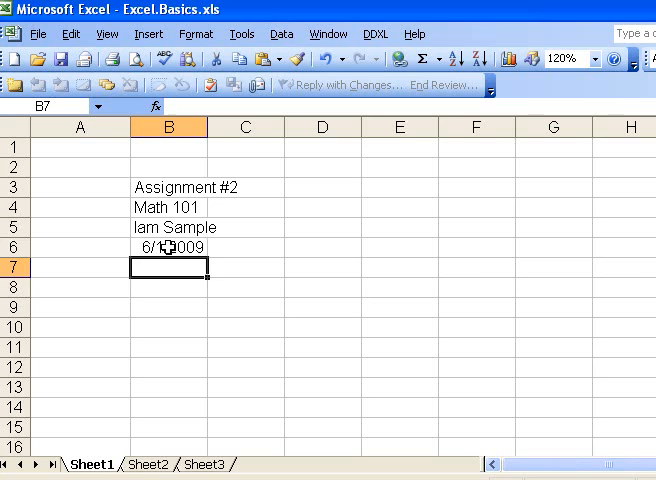
click(168, 246)
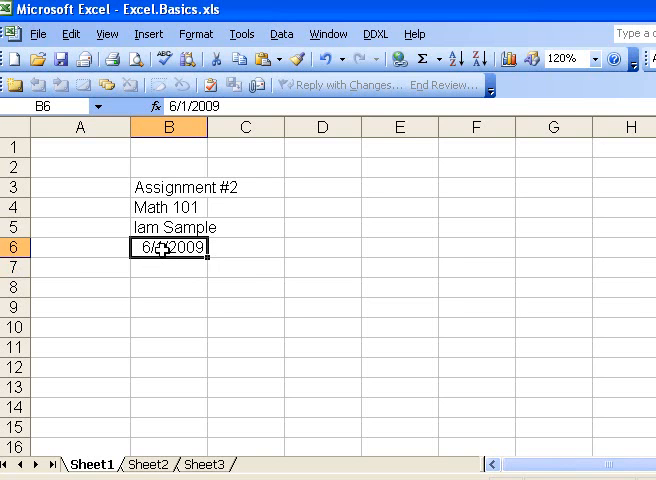
- View the Format Cells date options for B6 and leave 6/1/2009 unchanged
right_click(164, 246)
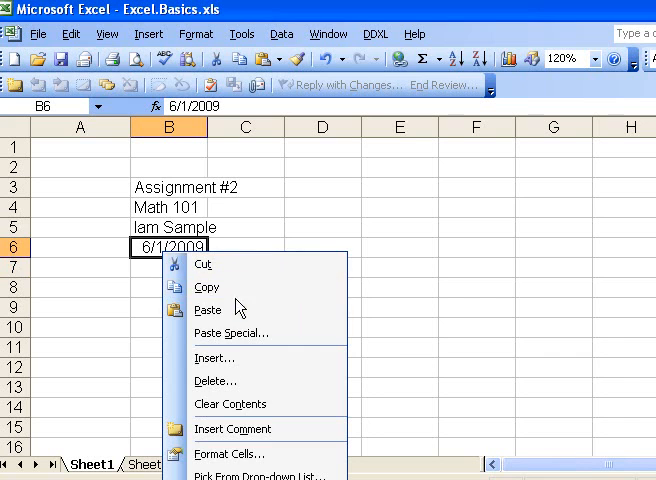
mouse_move(236, 454)
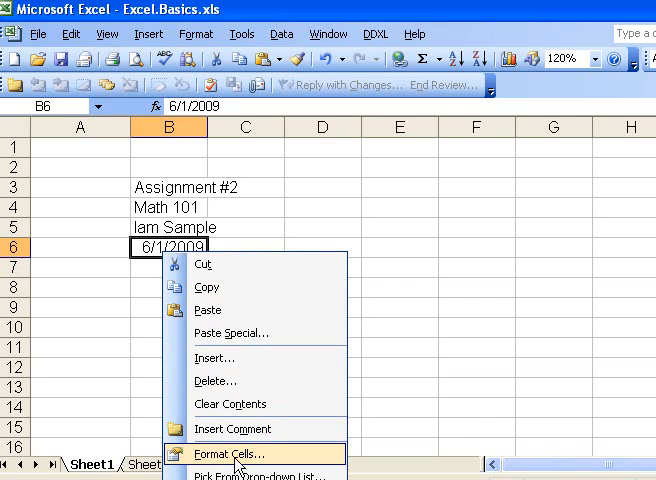
click(228, 454)
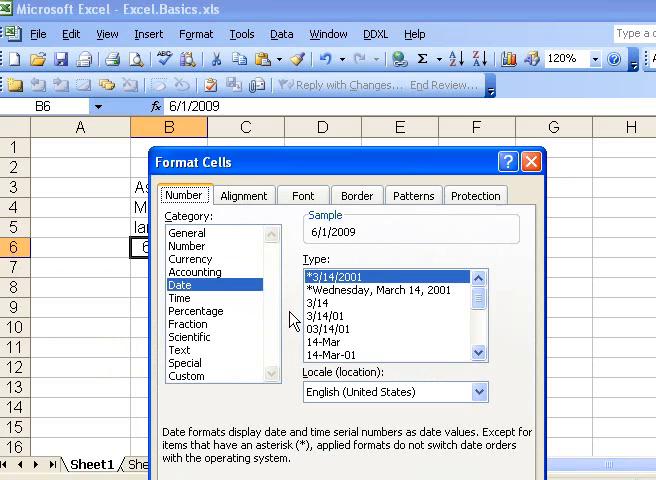
mouse_move(336, 372)
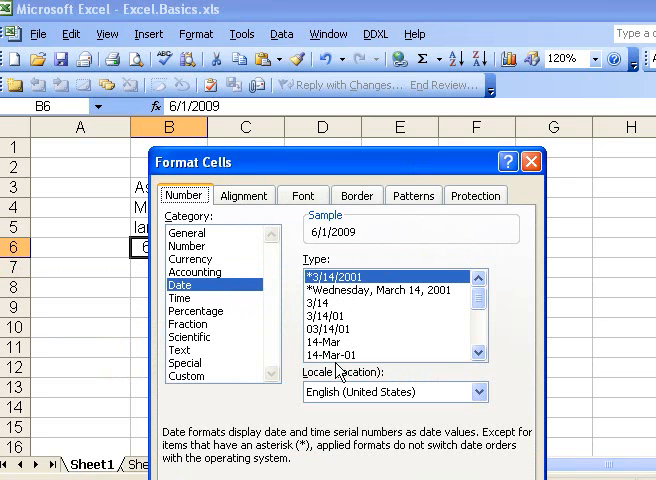
mouse_move(192, 250)
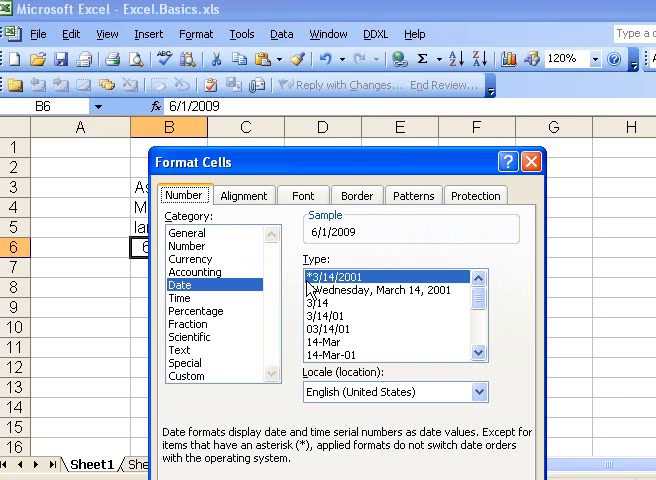
mouse_move(520, 172)
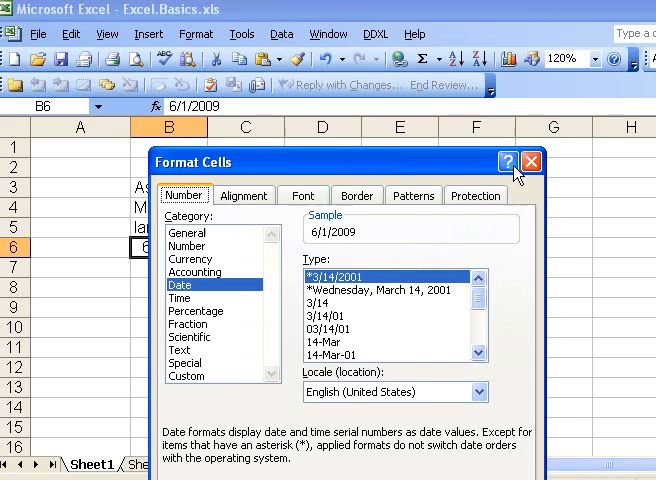
click(532, 160)
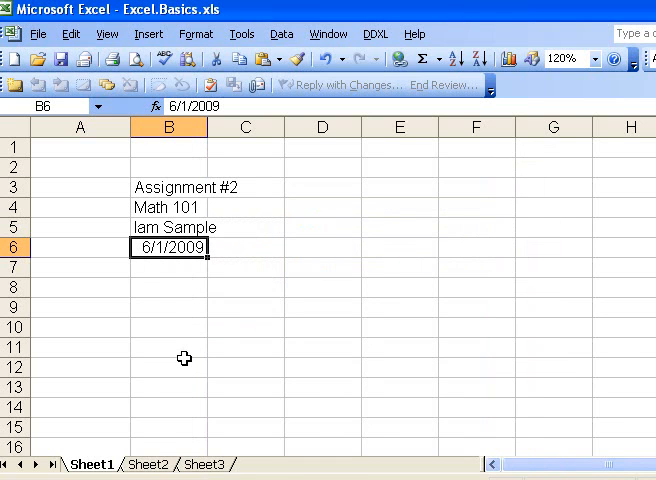
mouse_move(268, 366)
text(title page)
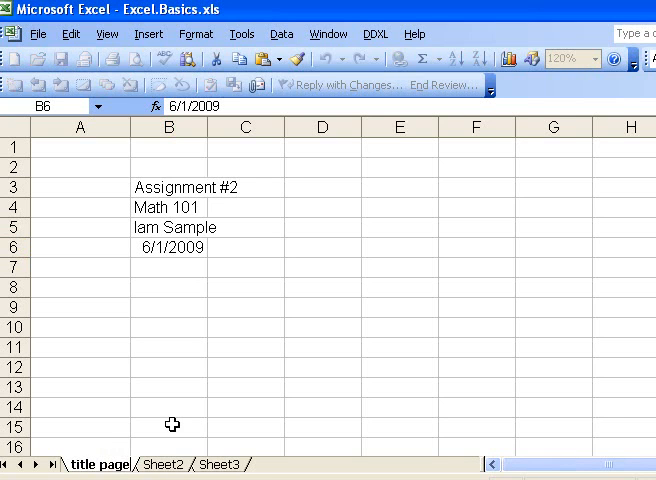
- Confirm the first worksheet's new name, title page
click(168, 246)
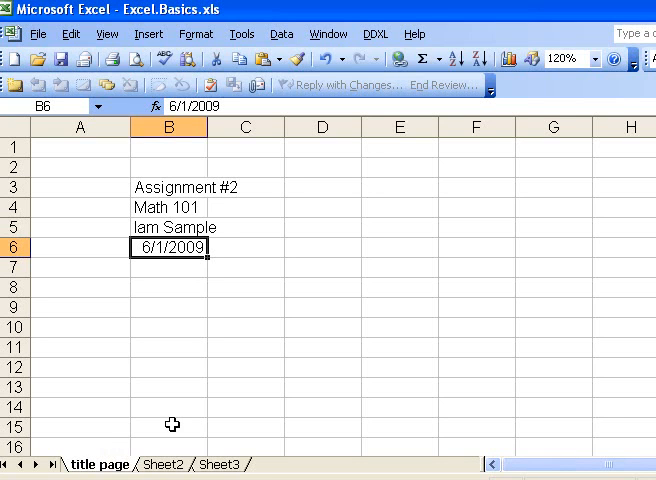
mouse_move(216, 298)
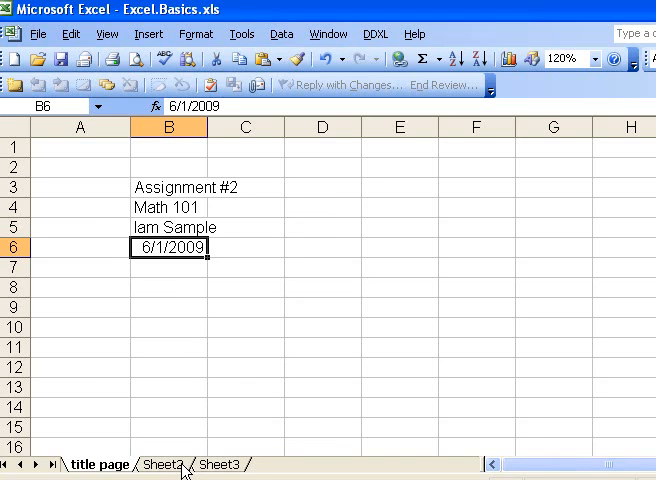
- Switch to Sheet2 holding the $1500 at 18% simple-interest problem
click(162, 464)
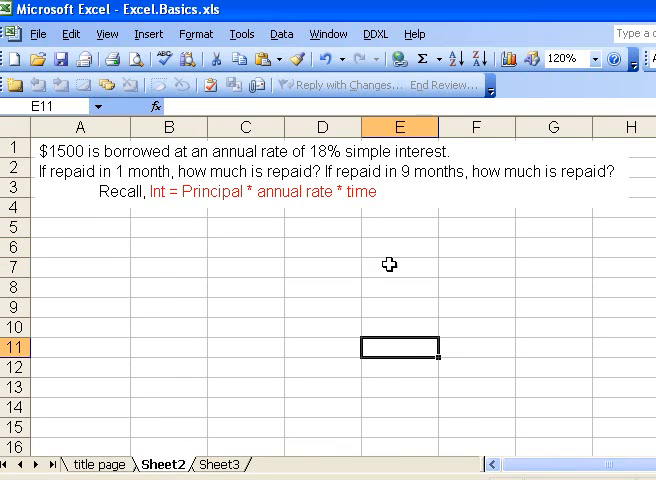
mouse_move(252, 332)
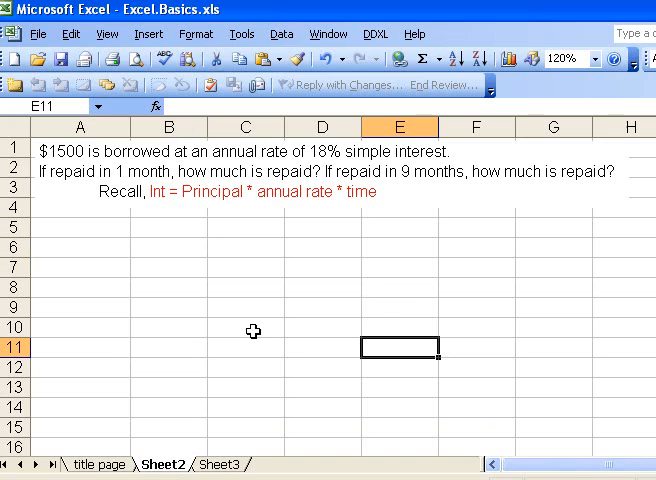
mouse_move(32, 174)
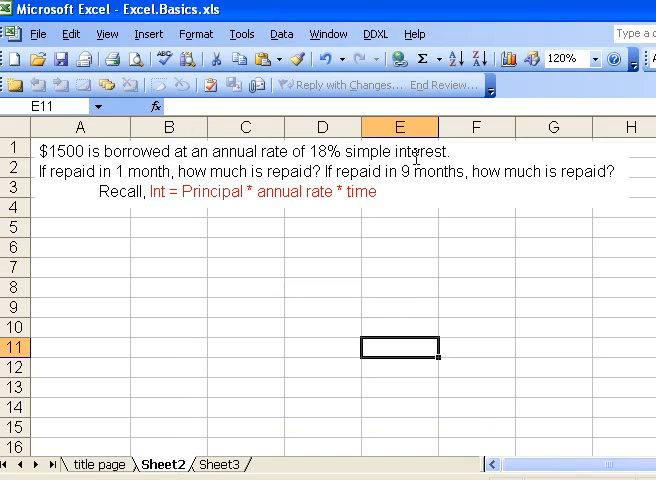
mouse_move(202, 208)
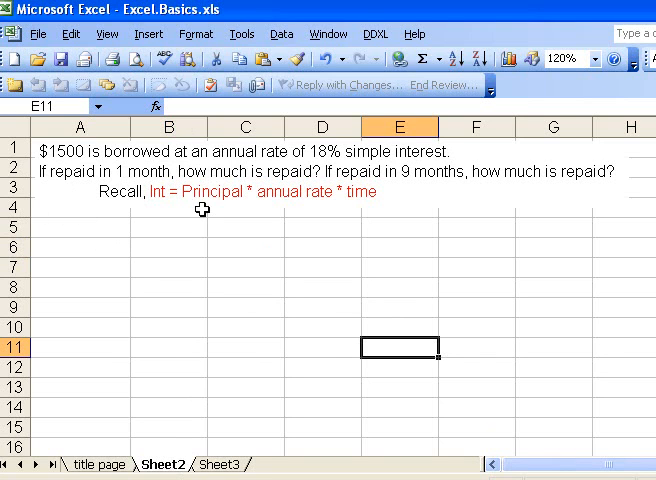
mouse_move(112, 216)
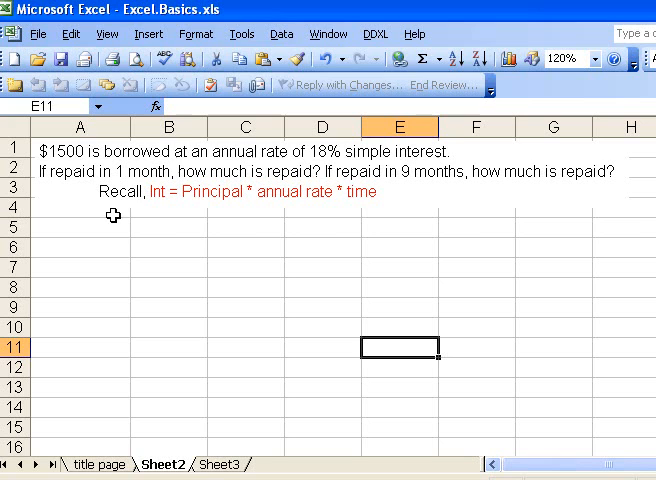
mouse_move(164, 216)
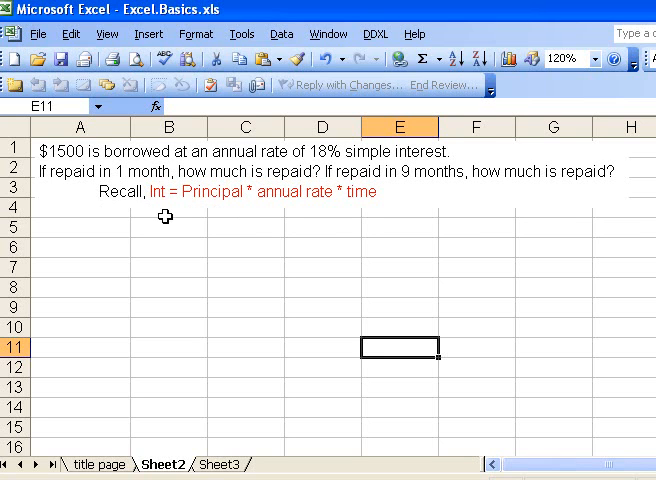
mouse_move(82, 198)
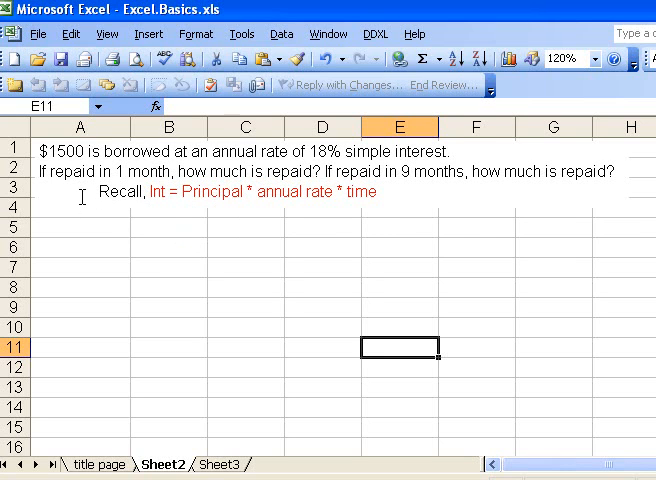
mouse_move(176, 204)
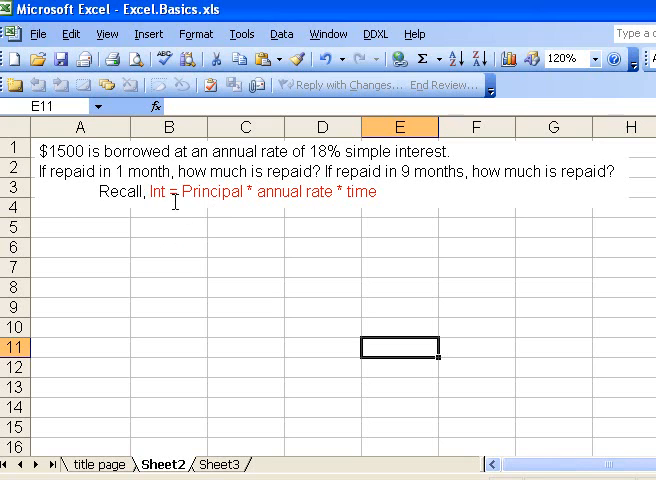
mouse_move(296, 252)
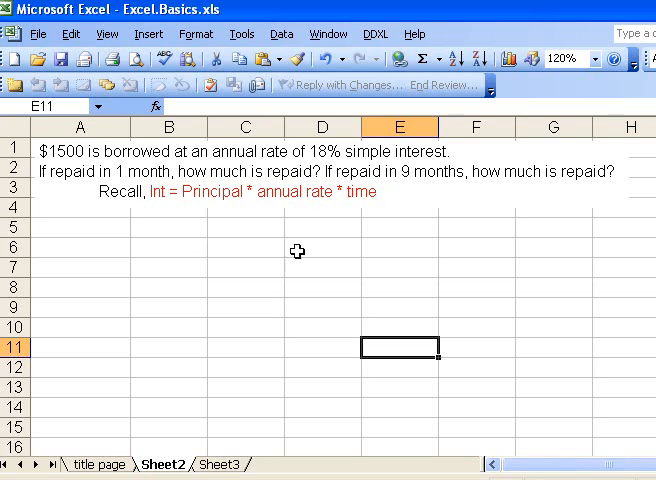
mouse_move(116, 280)
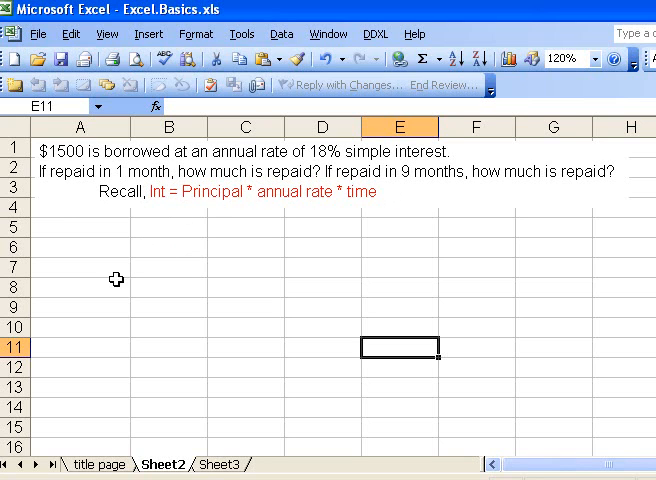
mouse_move(60, 196)
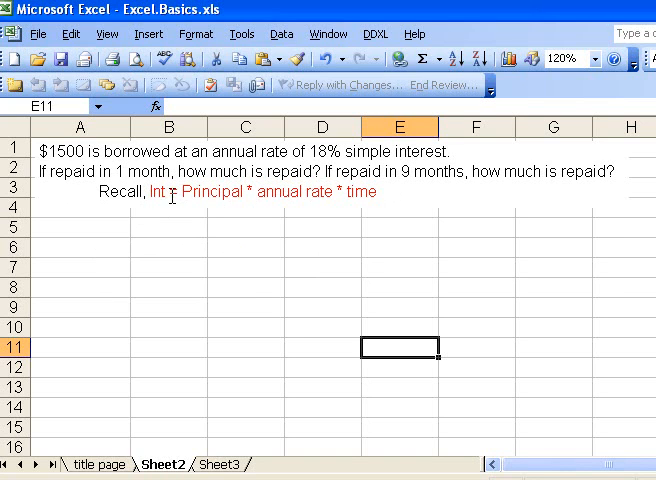
mouse_move(68, 230)
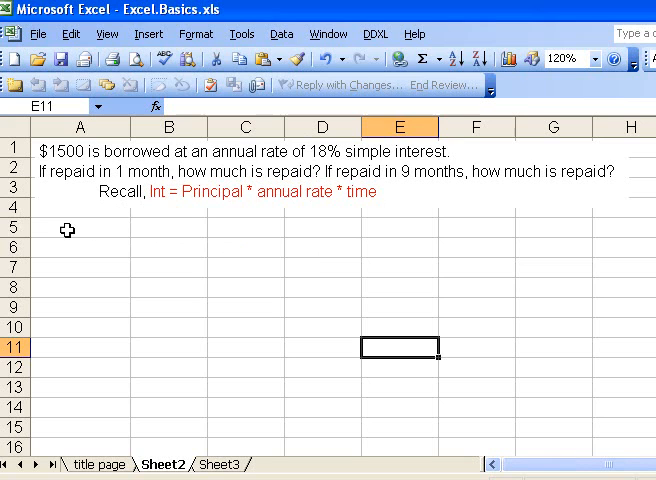
- Label A5 Borrowed and enter 1500 beside it in B5
click(80, 228)
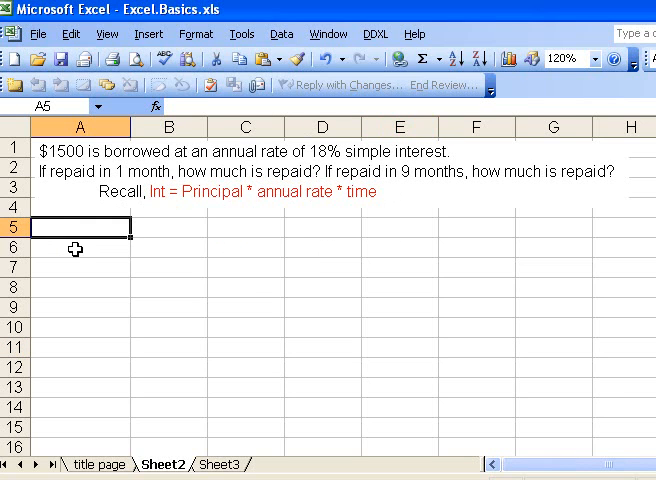
text(Borrowed)
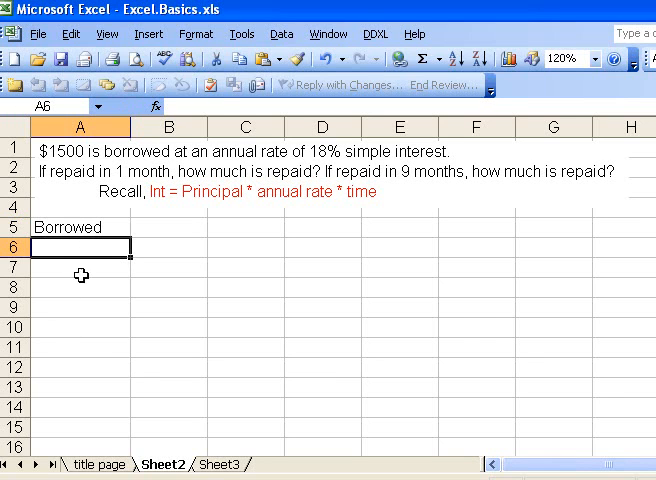
mouse_move(52, 192)
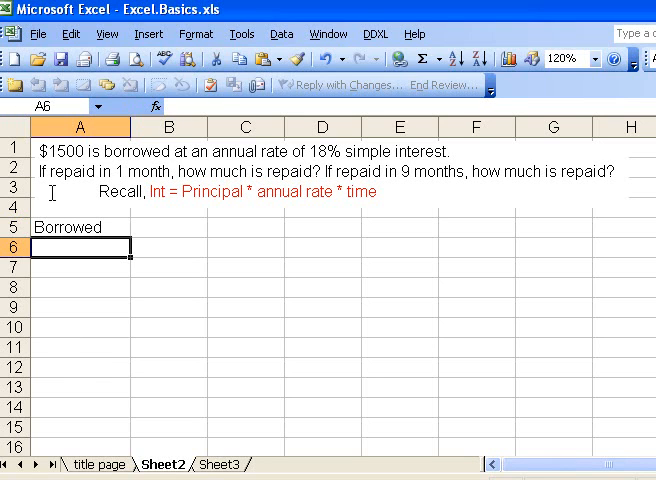
click(168, 228)
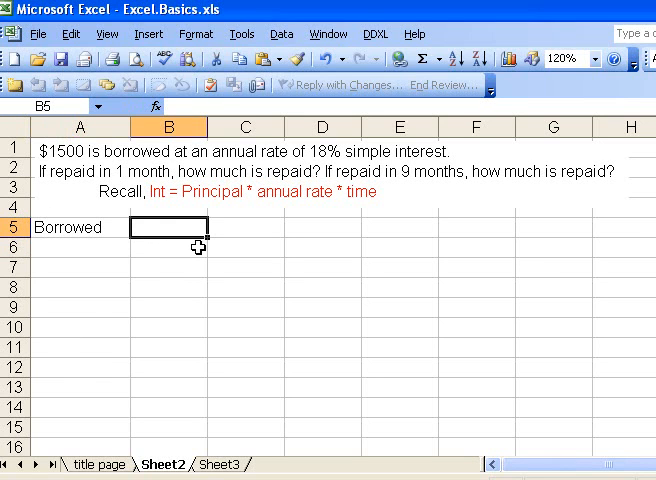
text(1500)
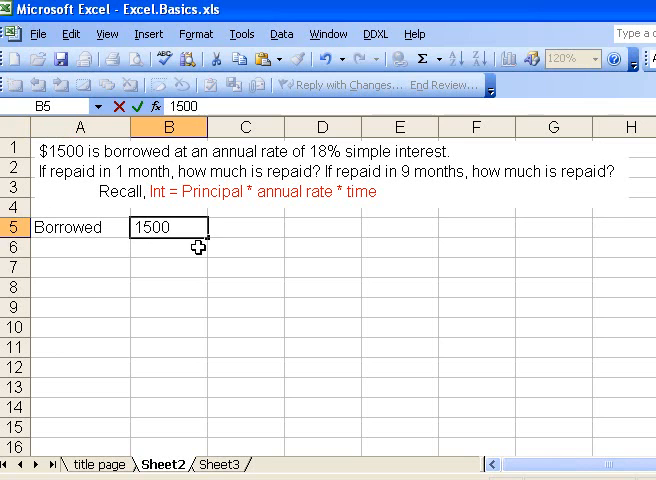
key(Return)
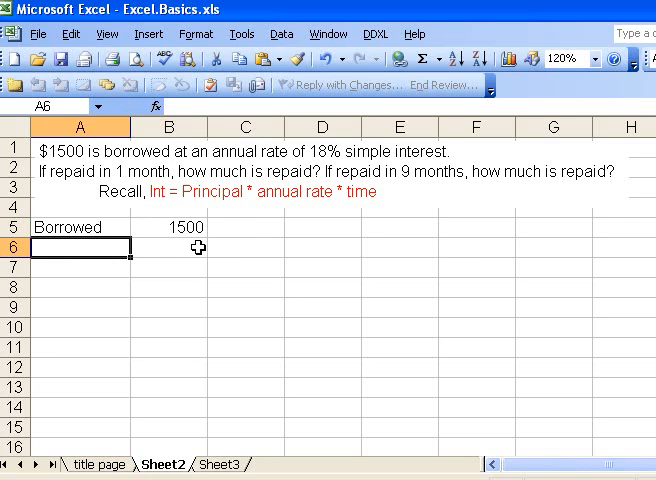
- Add the Annual rate and term labels in A6:A7 and select B6 for the 0.18 rate
text(Annual ra)
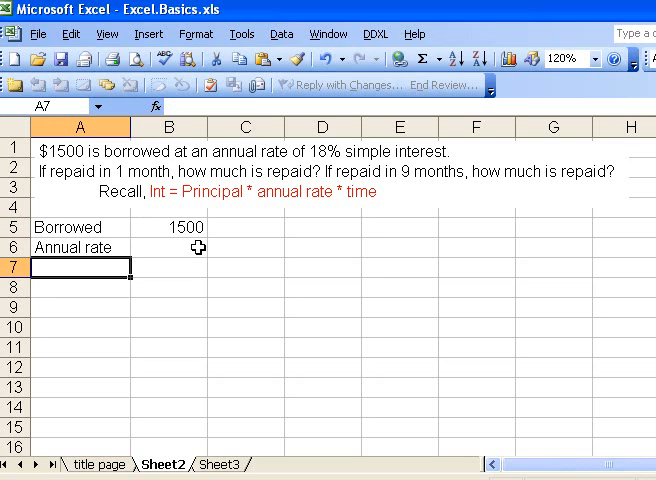
text(term)
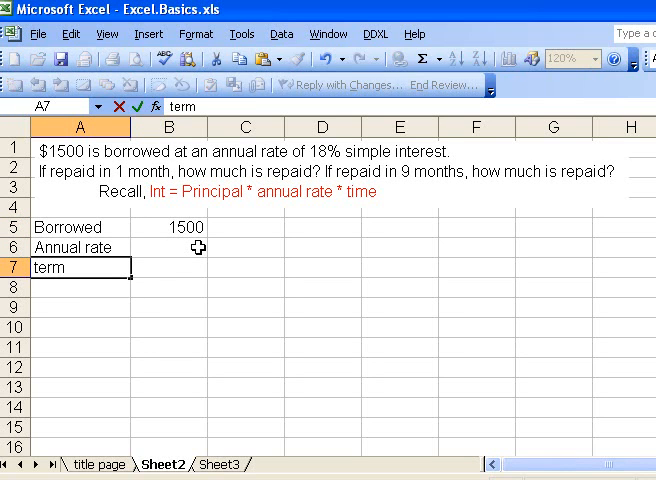
click(80, 246)
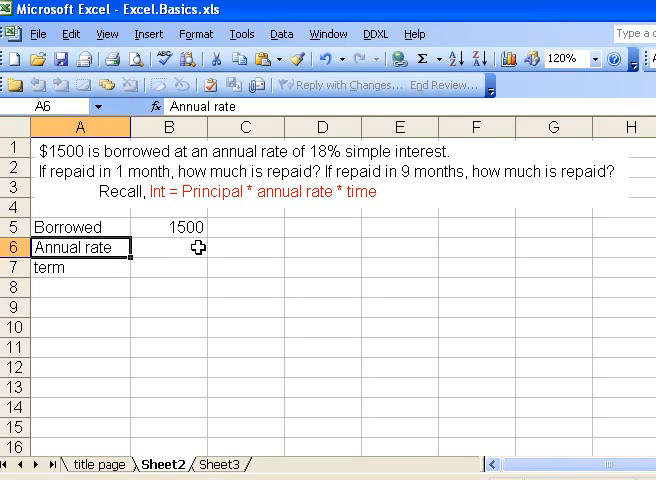
click(168, 246)
text(0.18)
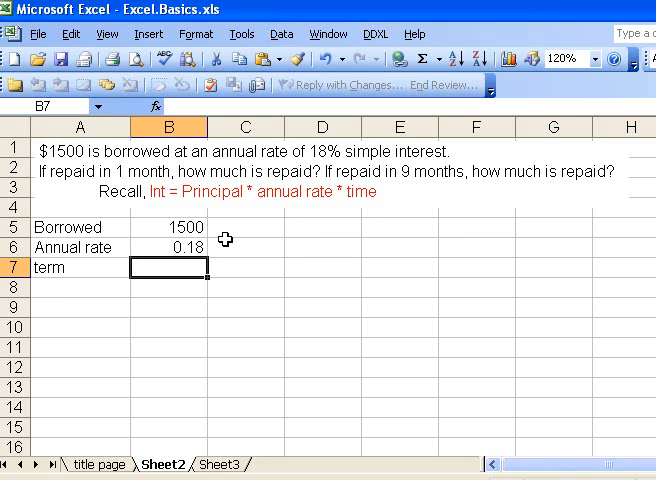
mouse_move(176, 234)
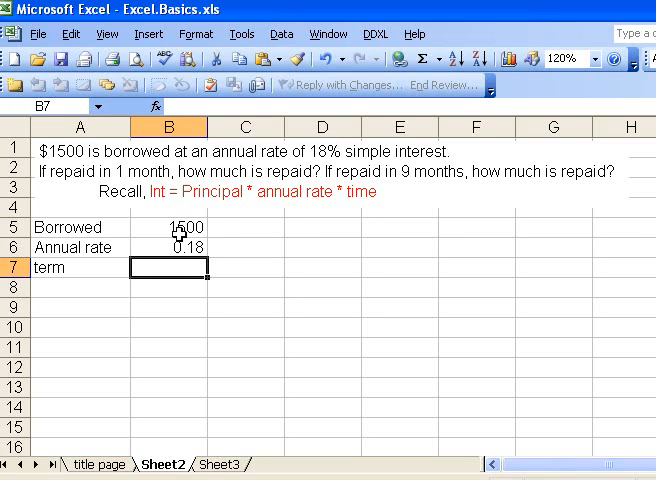
mouse_move(148, 340)
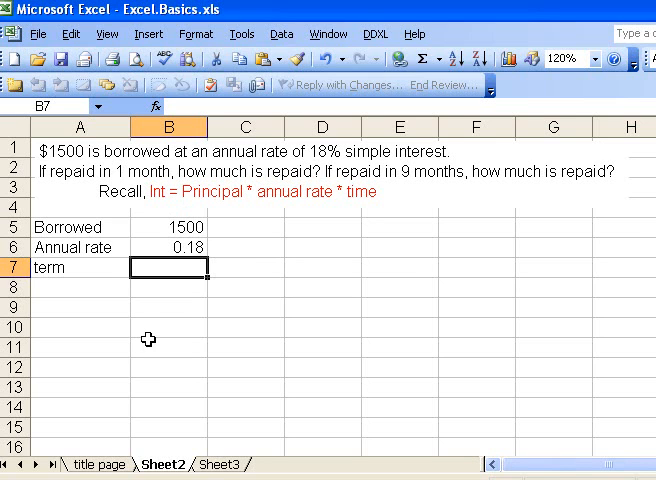
- Enter the term in B7 as =1/12, showing 0.08333
text(=)
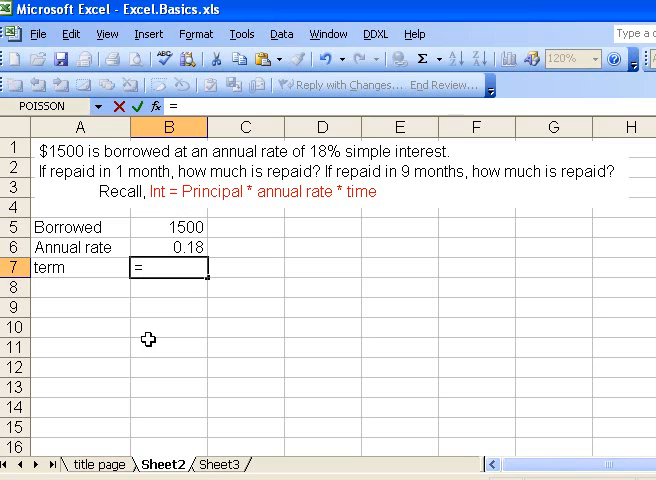
text(1/12)
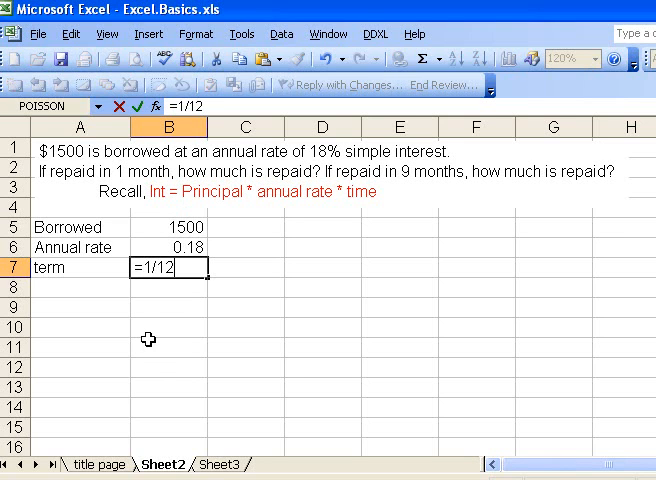
key(Return)
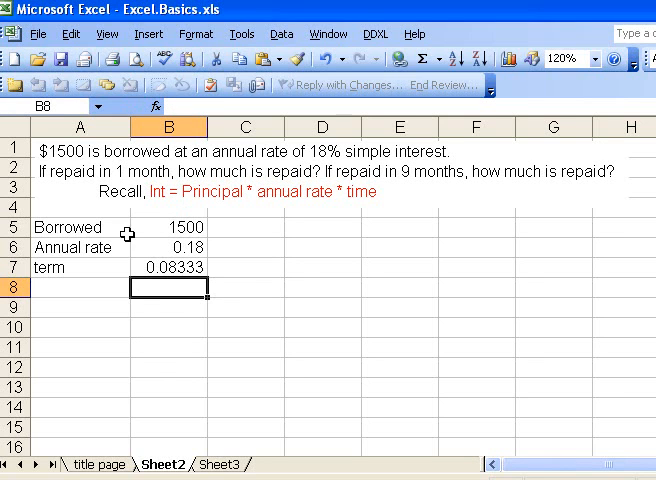
mouse_move(180, 274)
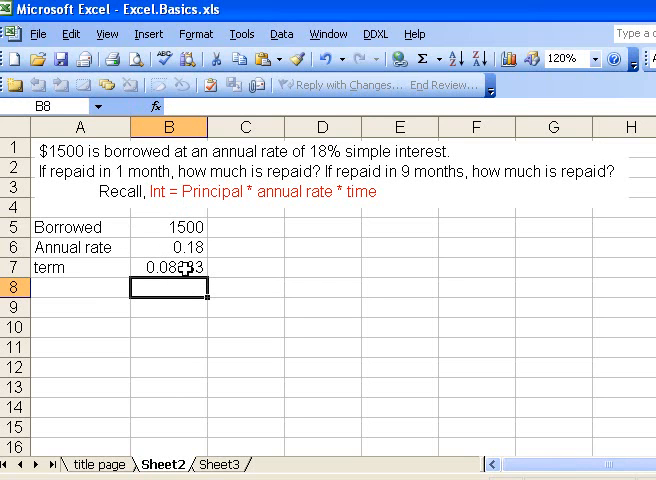
mouse_move(160, 264)
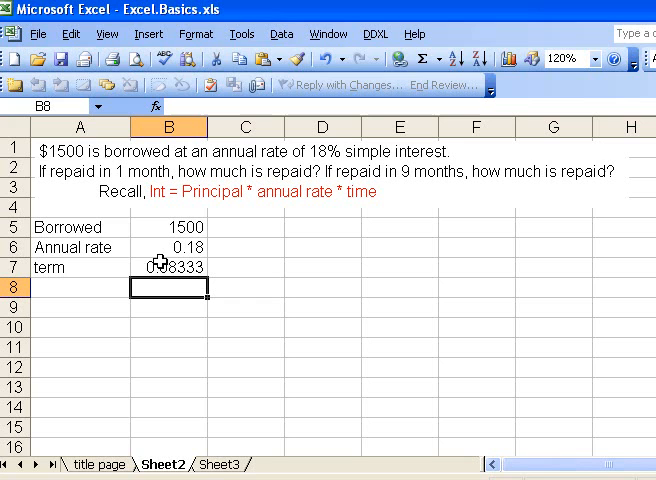
mouse_move(160, 268)
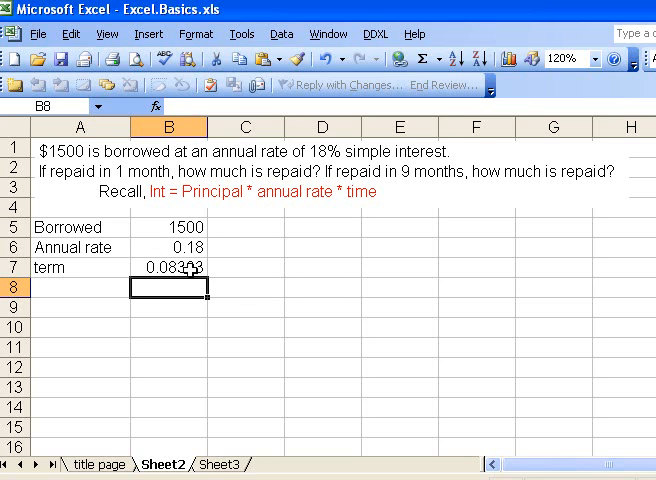
click(168, 268)
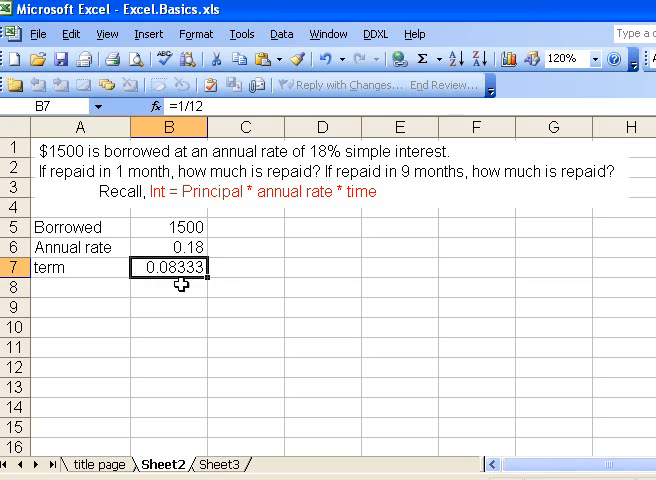
mouse_move(168, 268)
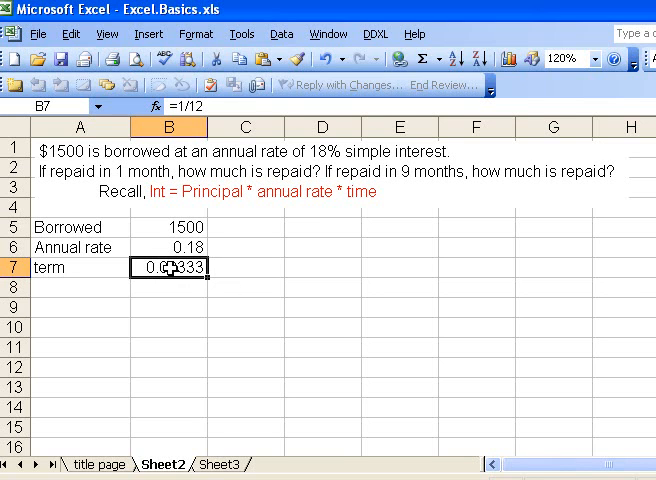
- Format B7 as a Number with 4 decimal places, showing 0.0833
right_click(170, 268)
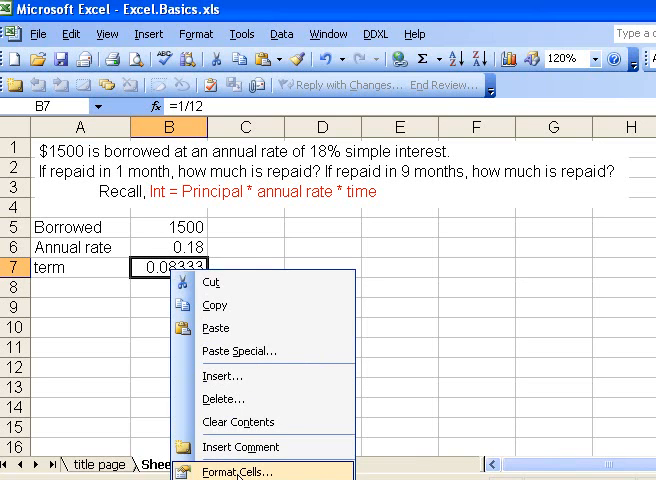
click(236, 470)
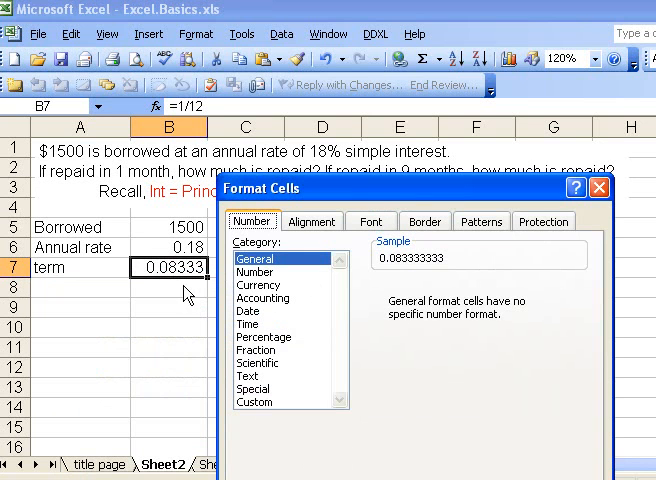
mouse_move(268, 296)
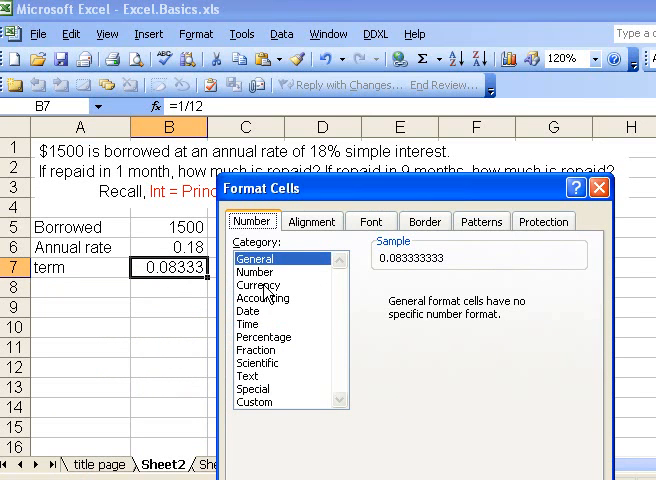
click(256, 272)
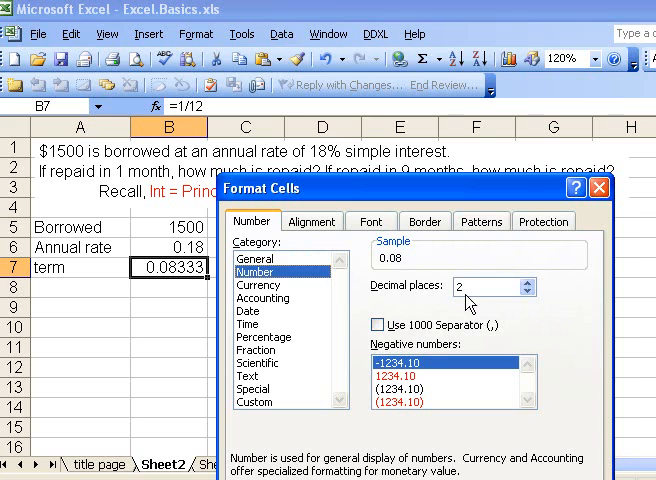
triple_click(490, 286)
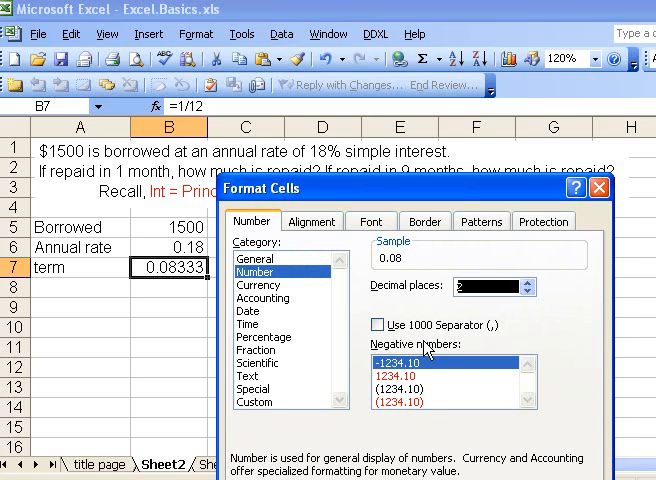
click(516, 280)
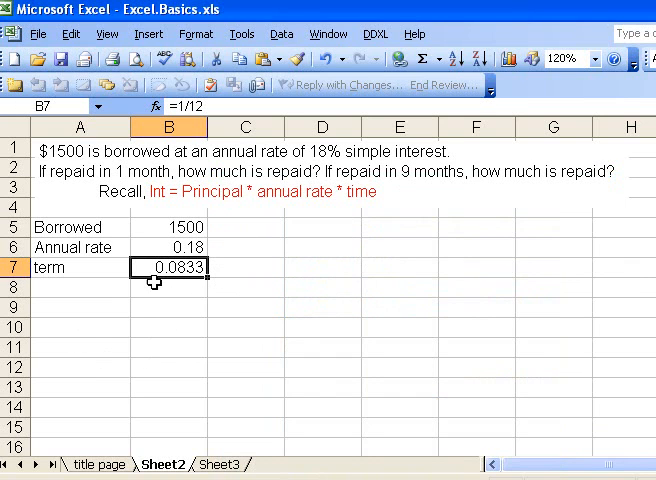
mouse_move(210, 250)
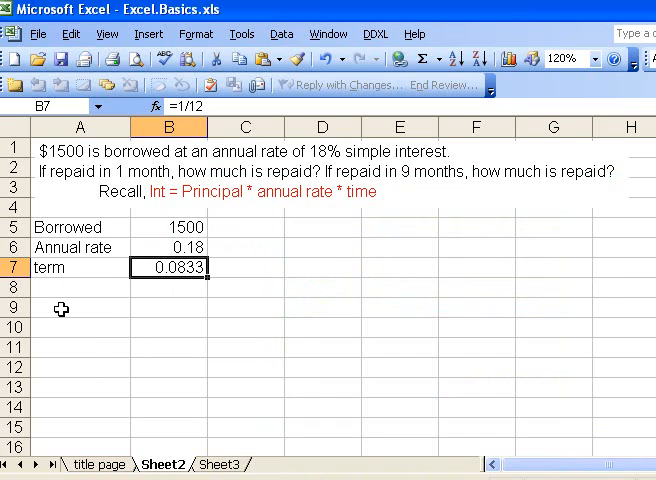
mouse_move(88, 312)
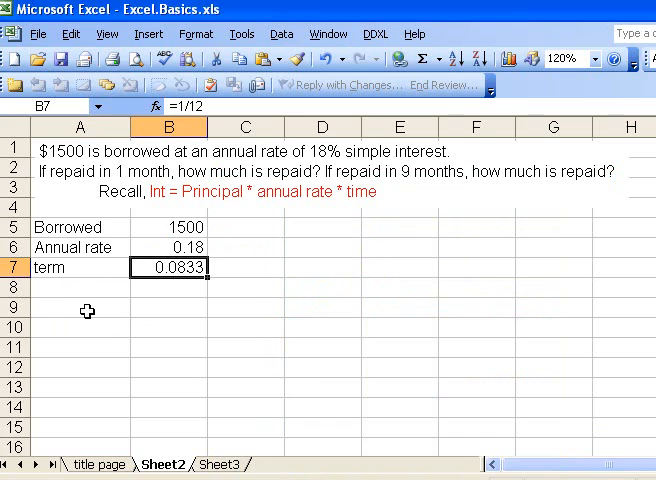
mouse_move(182, 228)
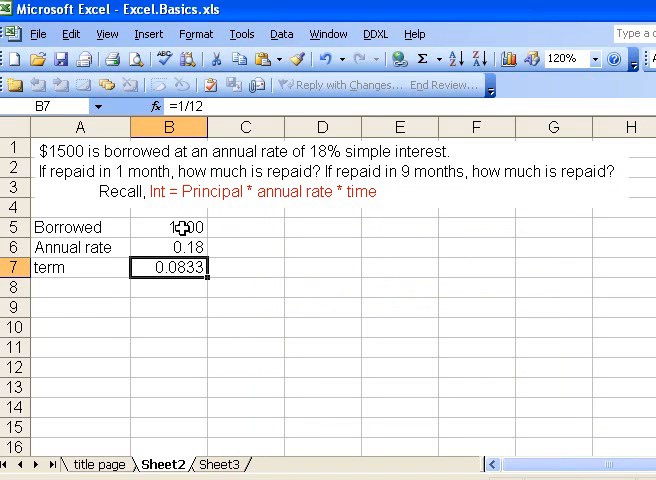
- Add labels Interest in A9 and repay in A10, then select B9
click(78, 308)
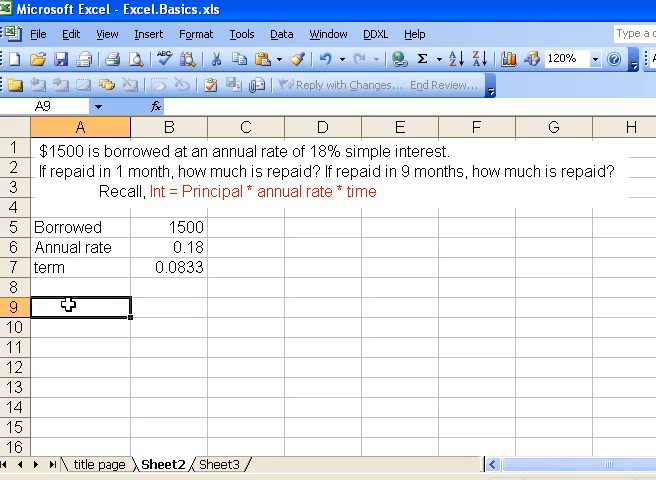
text(Interest)
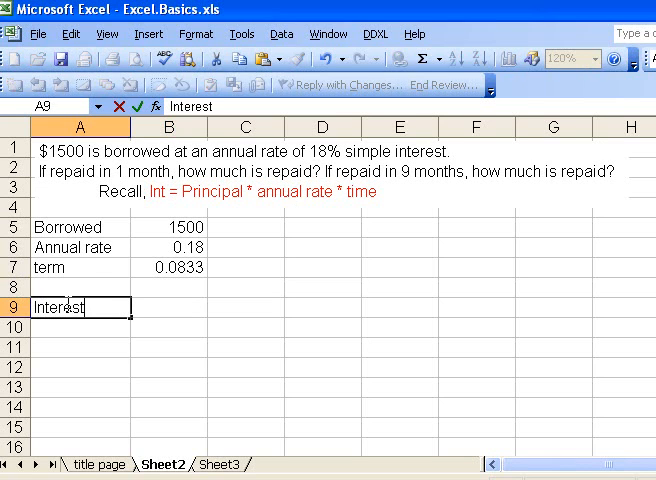
key(Return)
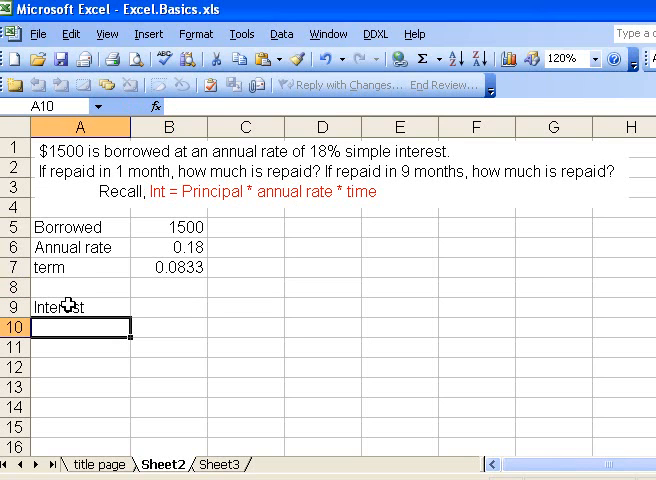
text(repay)
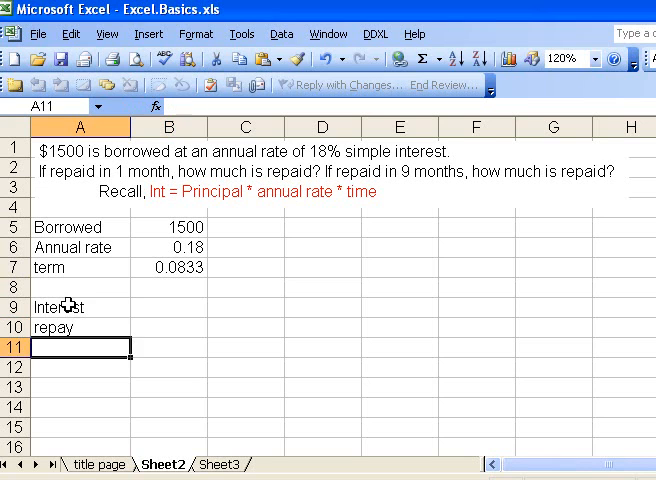
click(166, 308)
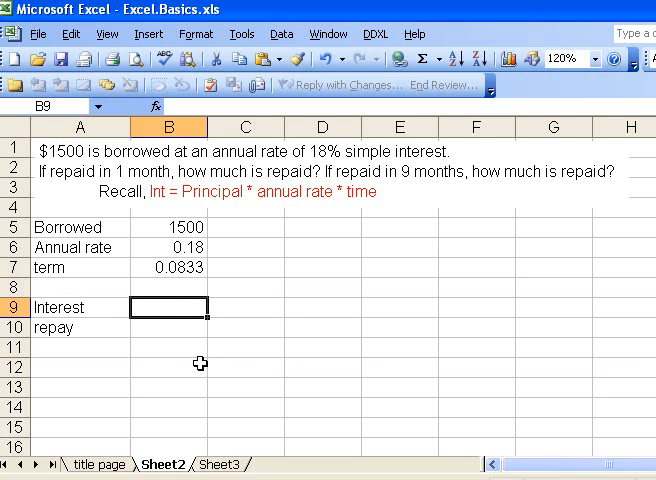
mouse_move(168, 254)
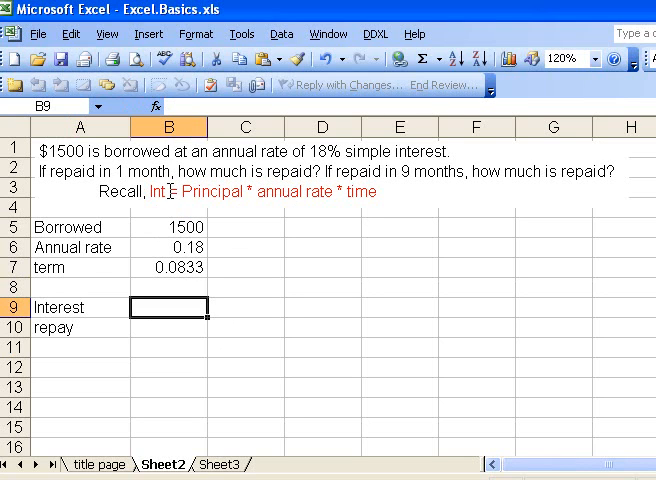
mouse_move(182, 308)
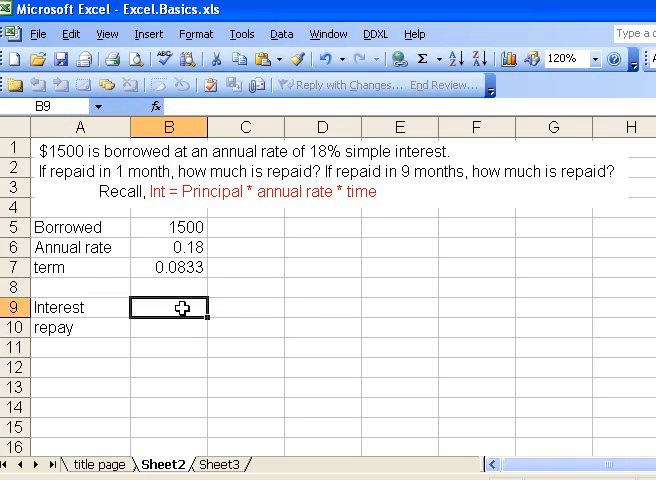
- Enter the interest formula =B5*B6*B7 in B9, giving 22.5
text(=)
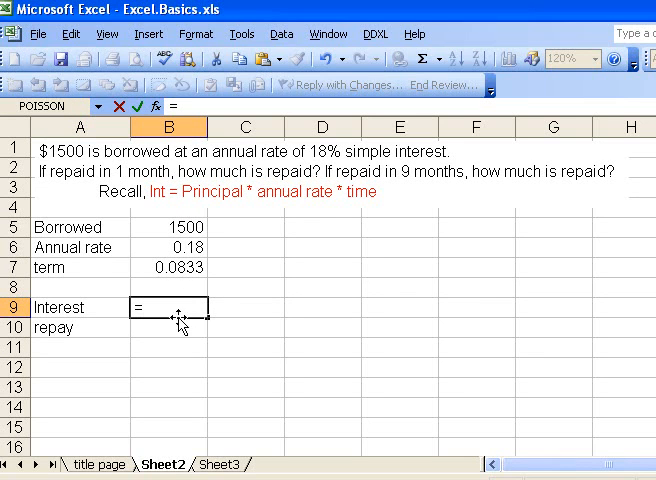
mouse_move(176, 220)
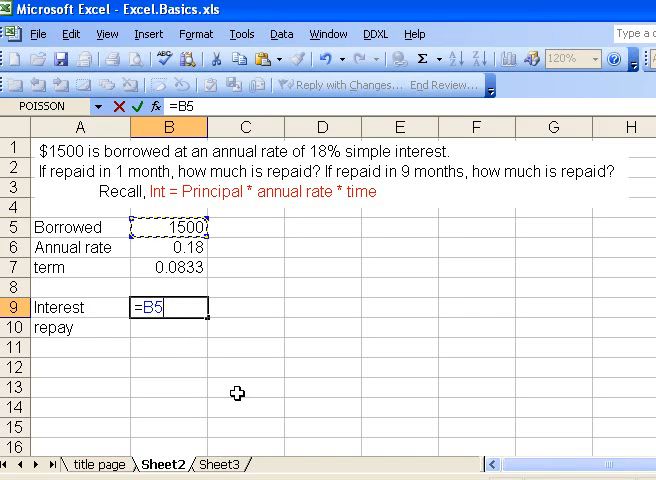
text(*)
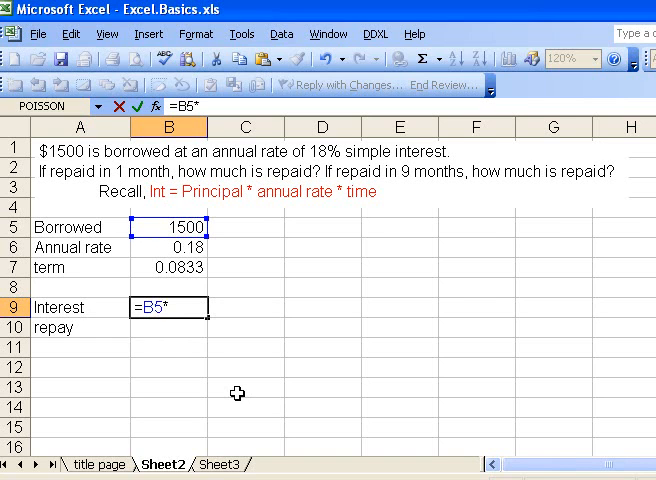
mouse_move(156, 336)
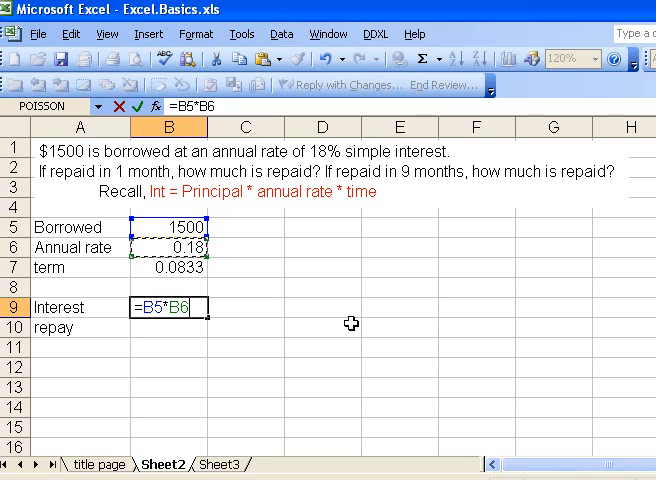
text(*)
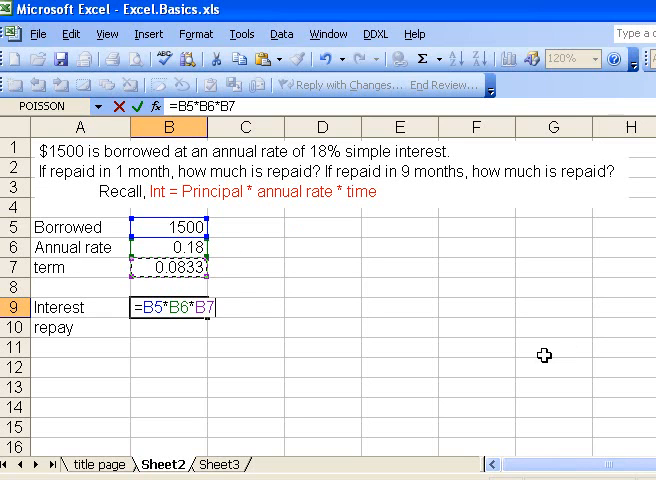
key(Return)
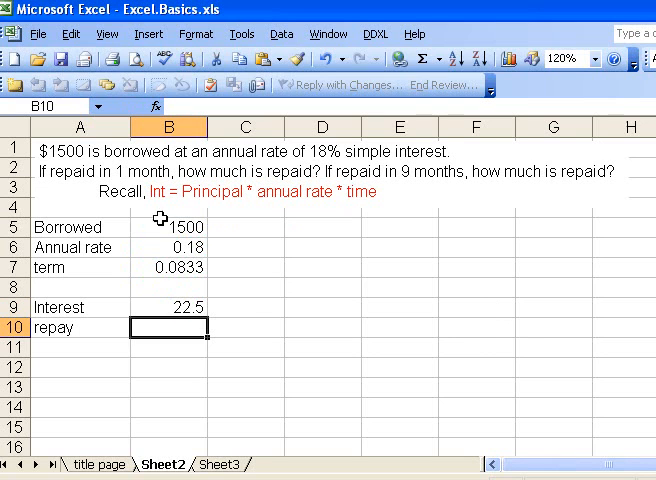
mouse_move(164, 308)
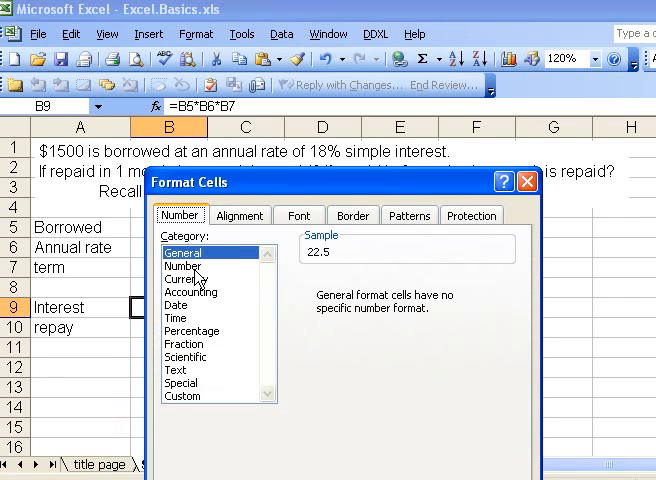
- Format interest B9 as a two-decimal number (22.50) and move to the repay cell B10
click(184, 266)
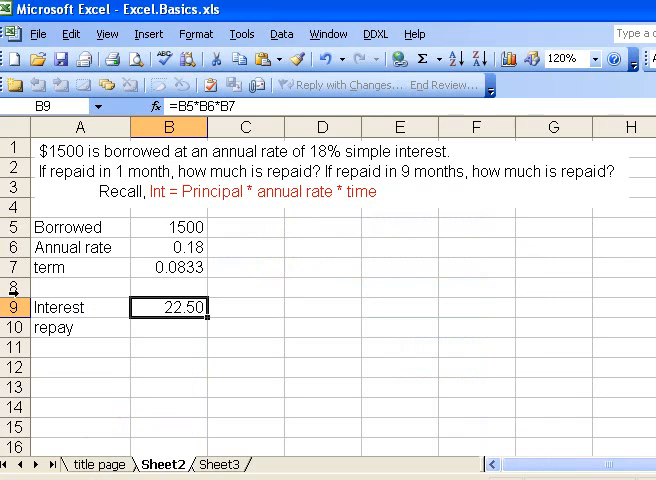
mouse_move(138, 396)
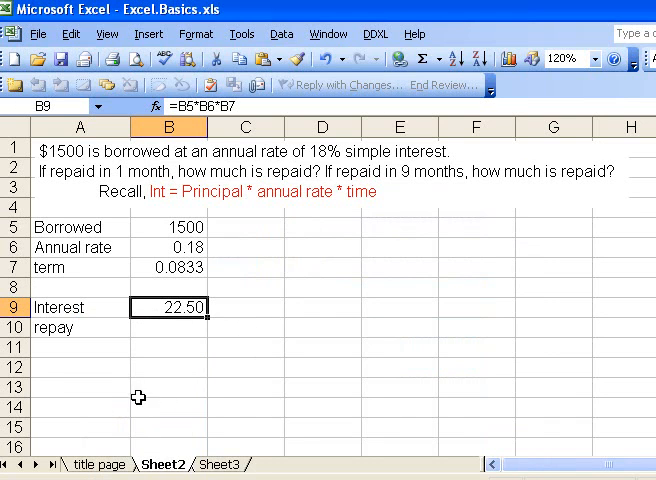
click(168, 328)
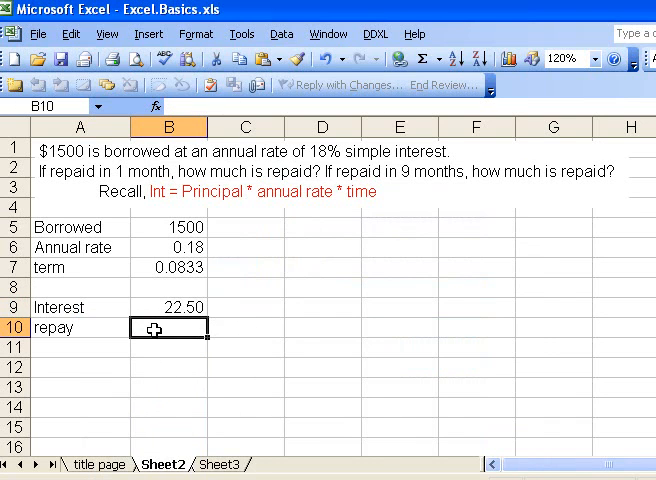
mouse_move(416, 422)
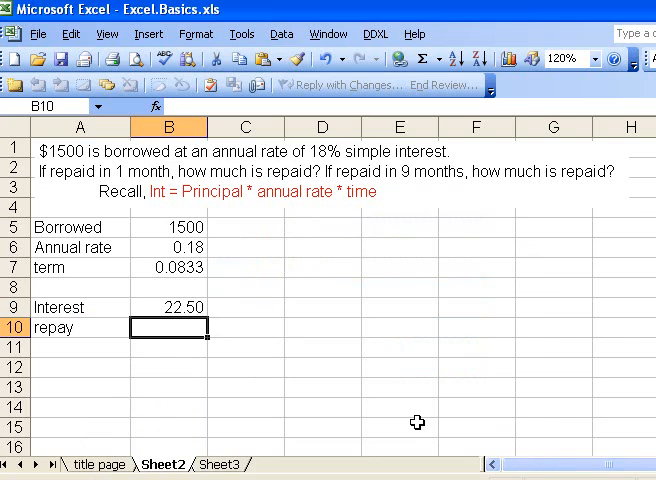
- Enter =B5+B9 in B10 so repay shows borrowed amount plus interest, 1522.50
text(=)
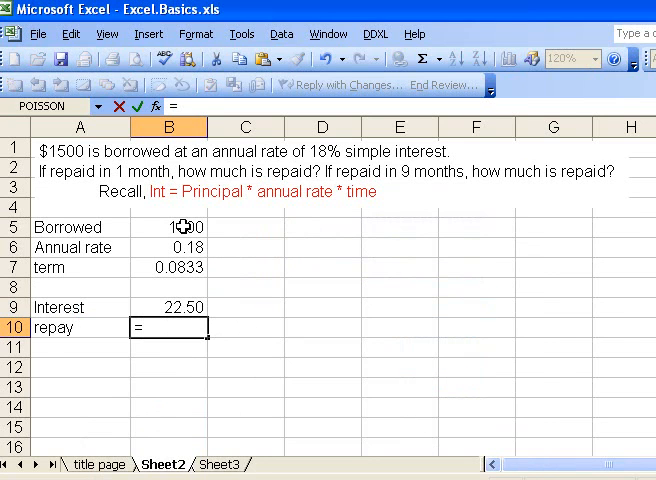
text(=B5+B9)
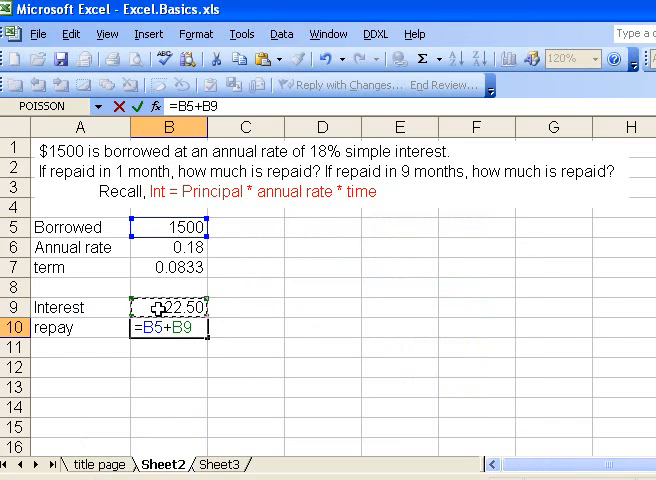
key(Return)
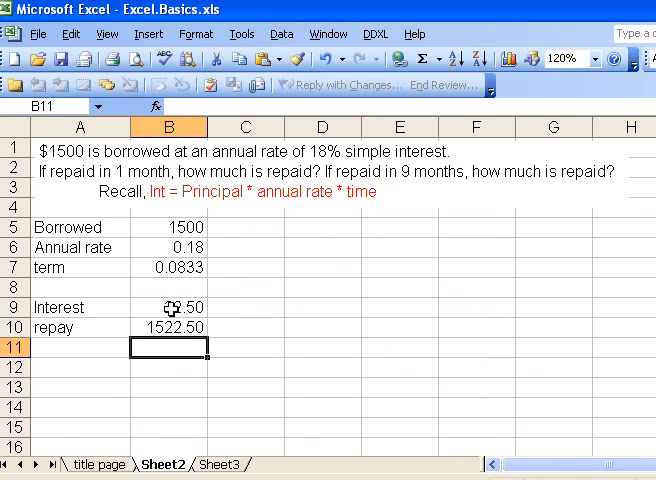
mouse_move(218, 346)
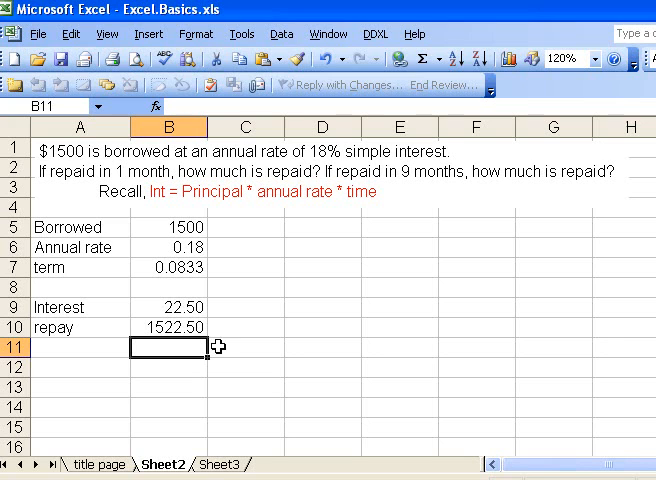
mouse_move(612, 184)
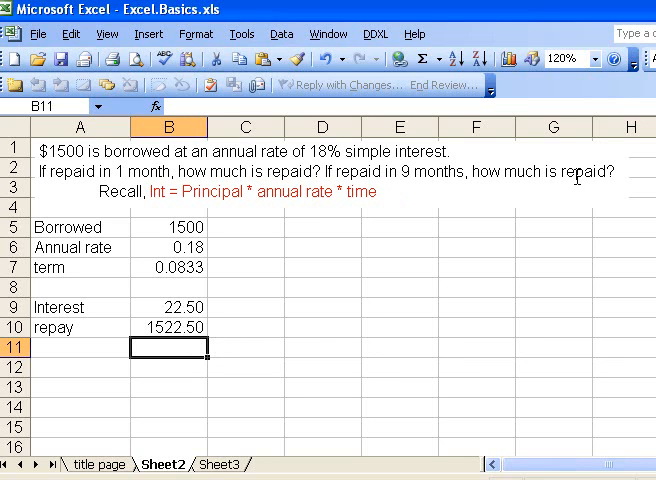
mouse_move(156, 272)
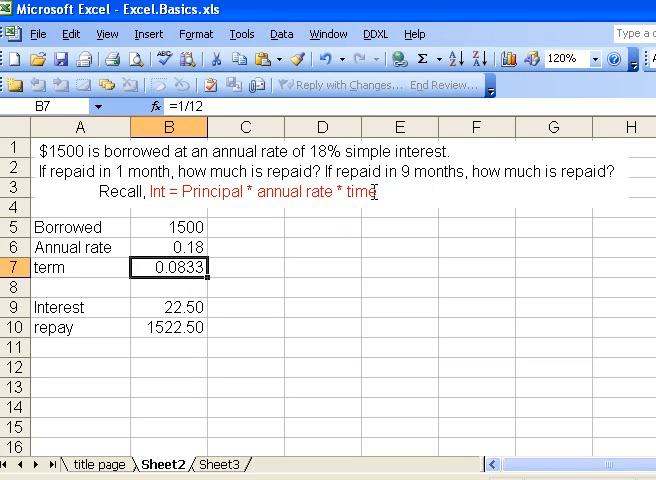
mouse_move(236, 272)
text(=9/12)
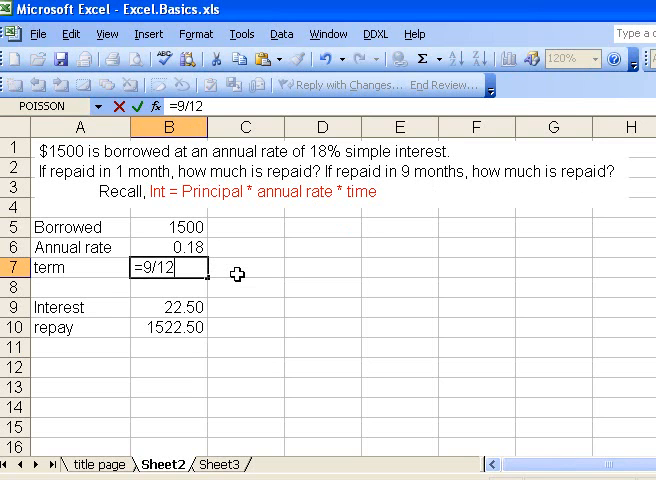
- Confirm =9/12 in B7 so interest recalculates to 202.50 and repayment to 1702.50
key(Return)
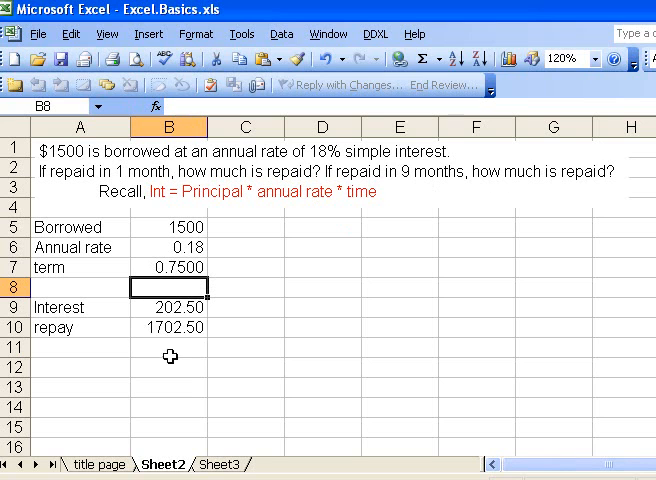
mouse_move(200, 316)
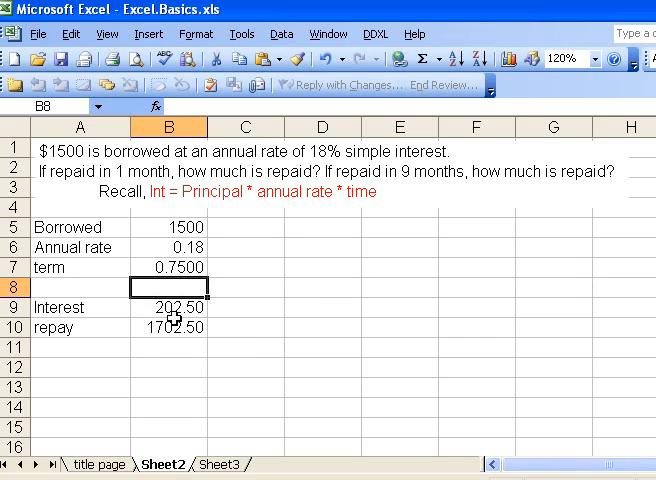
mouse_move(192, 352)
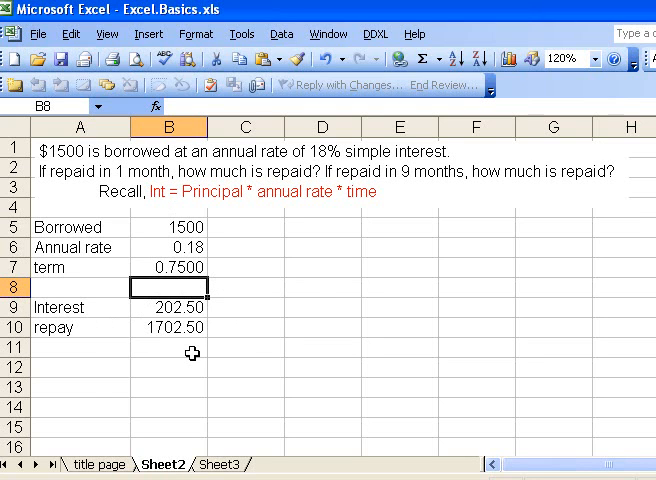
mouse_move(304, 298)
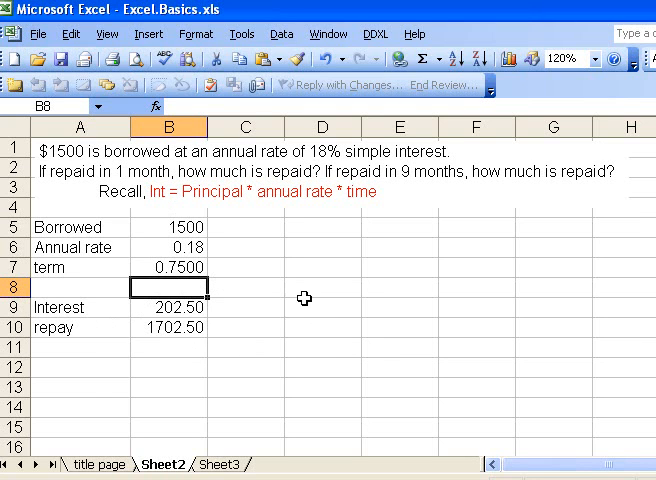
mouse_move(314, 248)
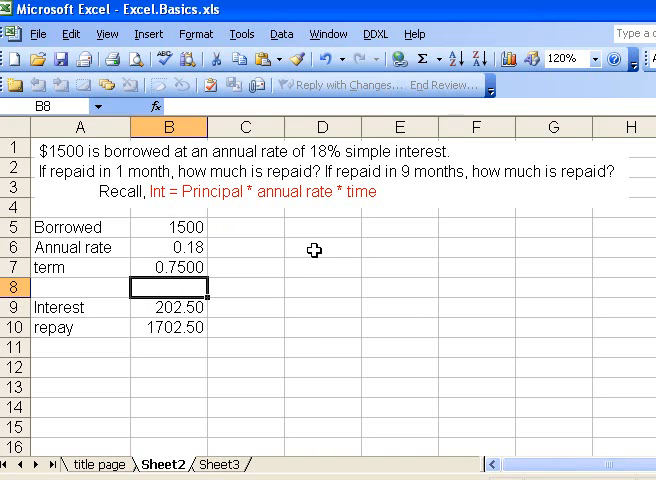
mouse_move(260, 296)
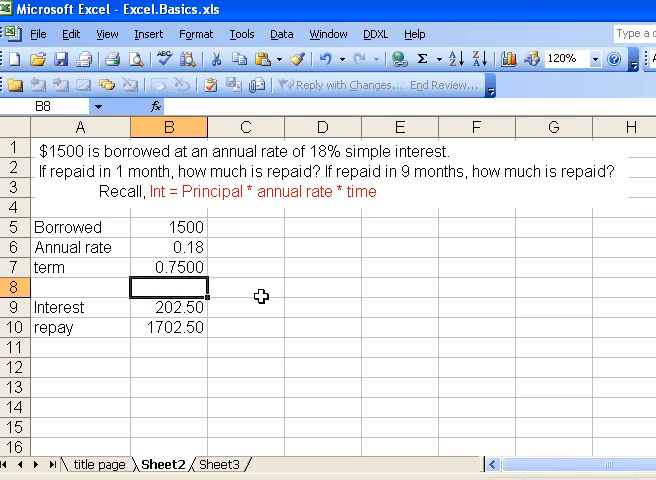
mouse_move(300, 308)
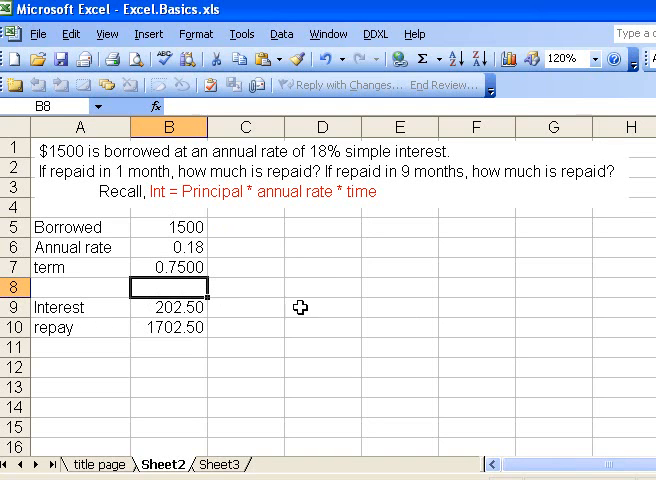
mouse_move(312, 340)
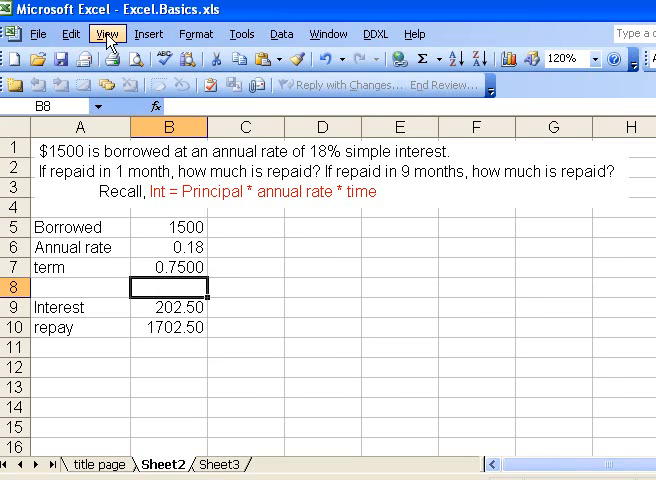
- Show the Drawing toolbar via the View toolbars options
click(106, 32)
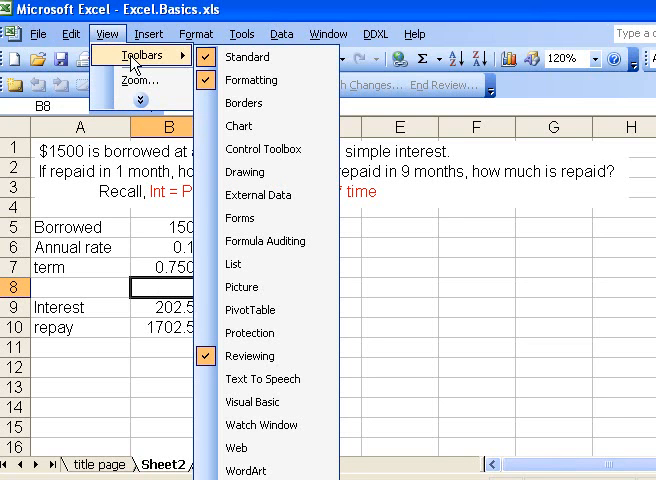
mouse_move(248, 172)
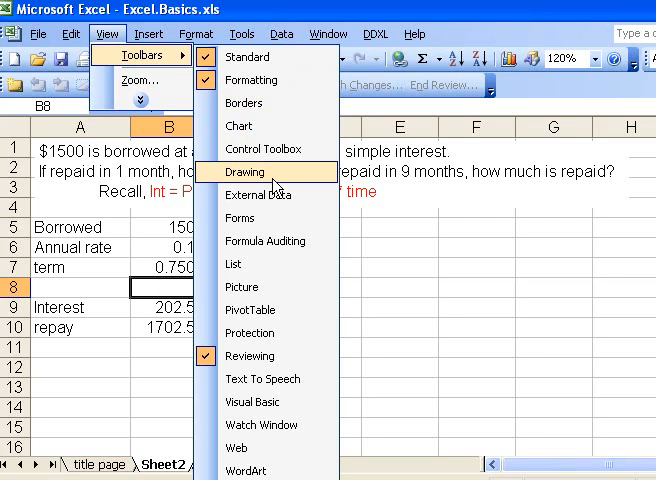
click(244, 172)
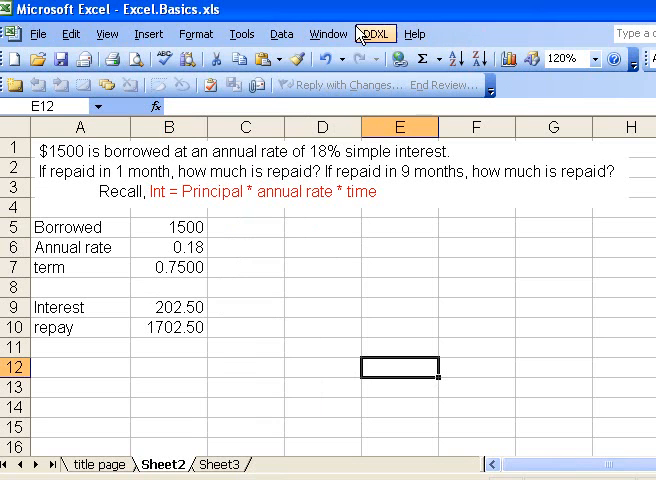
mouse_move(490, 40)
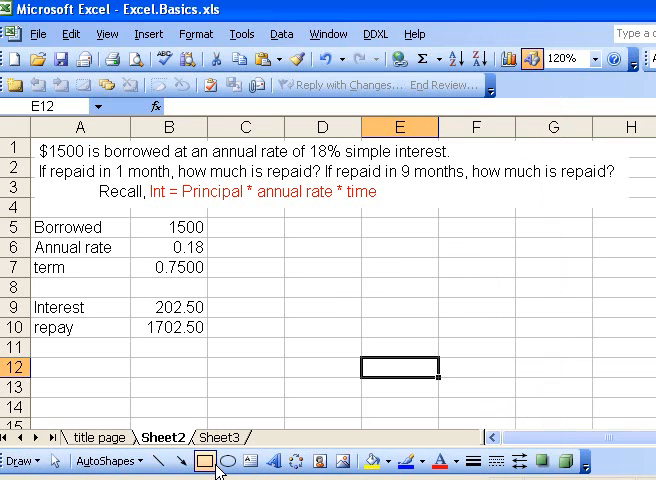
mouse_move(250, 460)
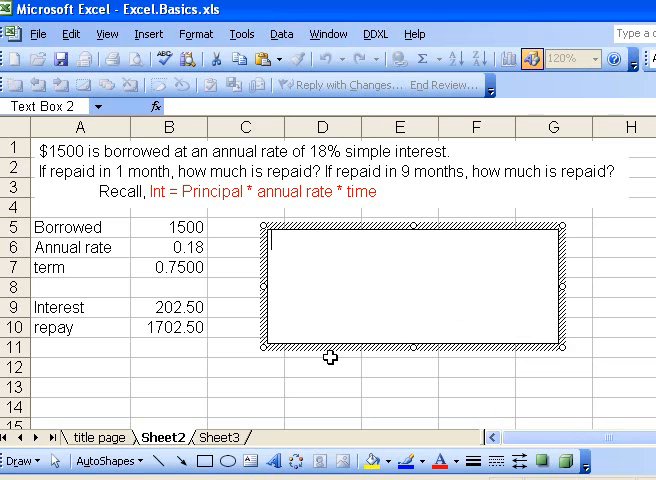
- Write 'After 1 month, repay $1522.50.' in the new text box
text(After 1)
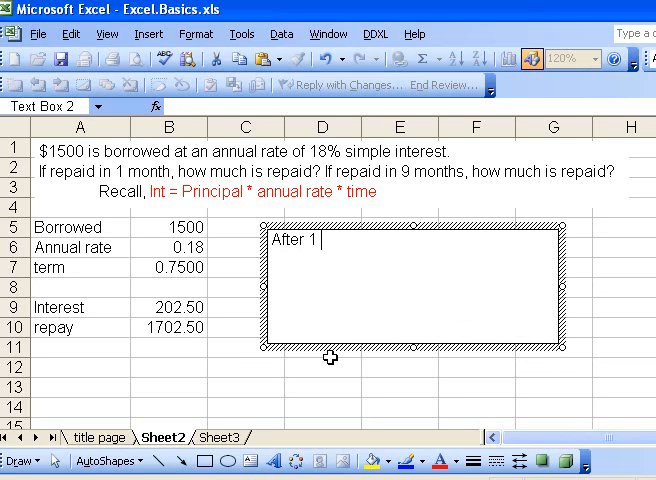
text(month)
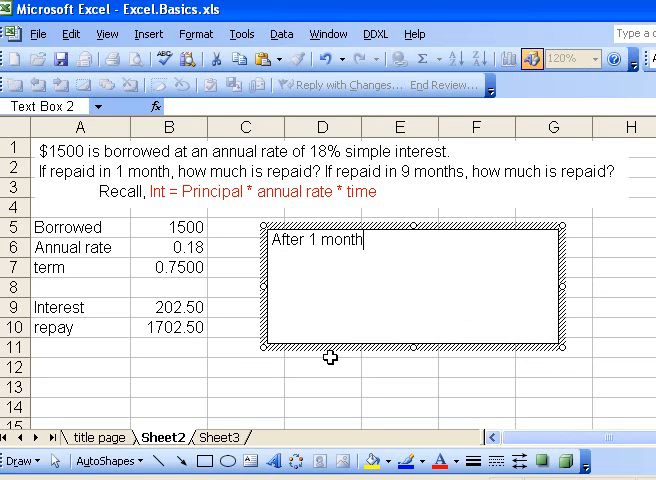
text(, repa)
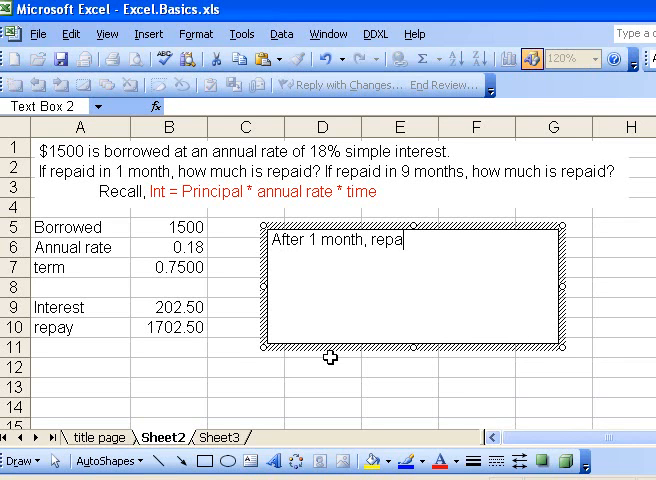
text(y)
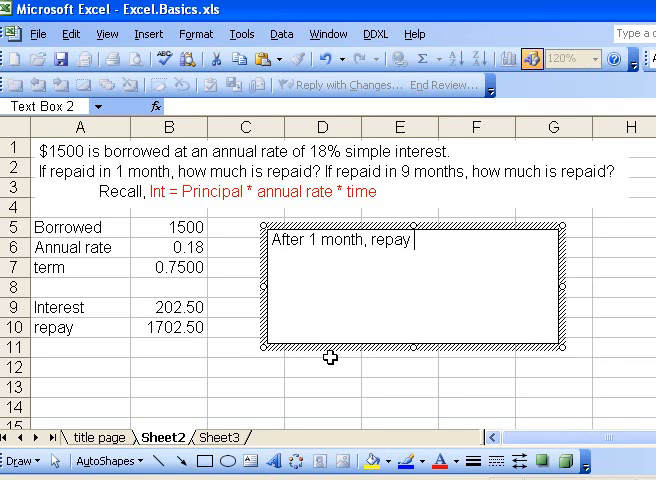
text($15)
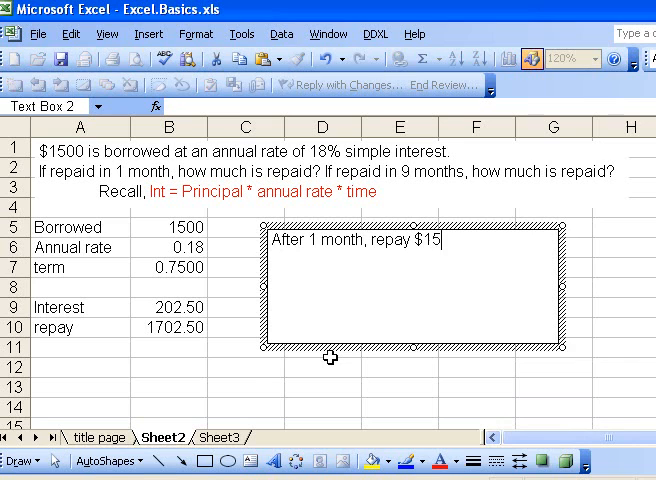
text(22.5)
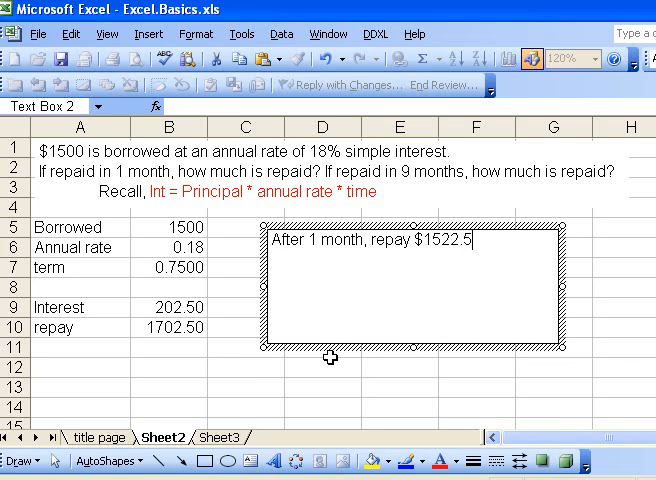
text(0.  A)
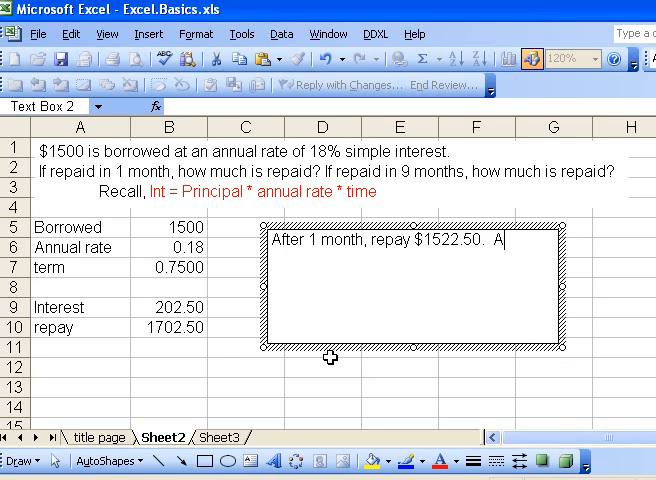
- Continue with 'After 9 months, one needs to repay $1702.50.' in the same text box
text(After 9)
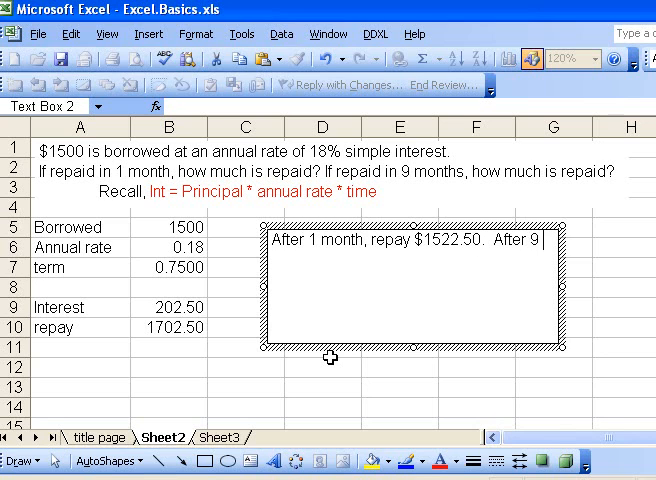
text(month)
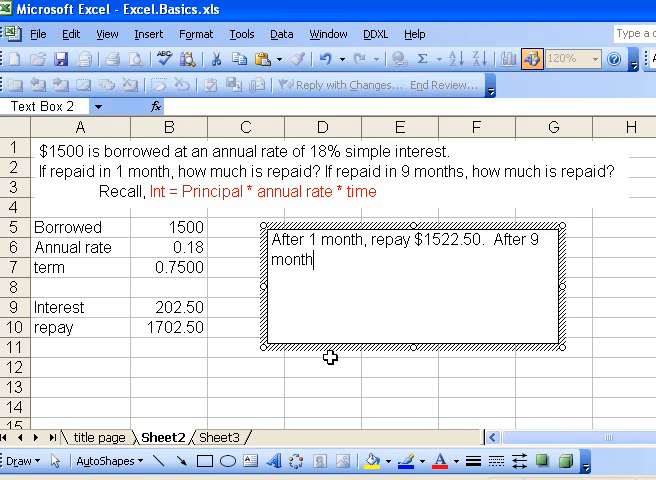
text(s, o)
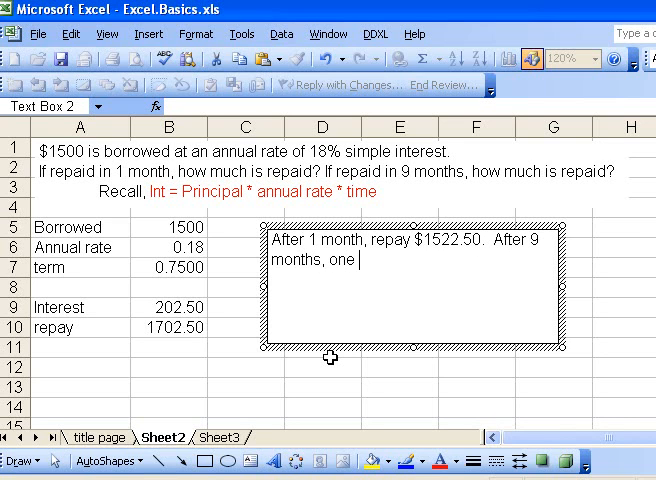
text(needs to re)
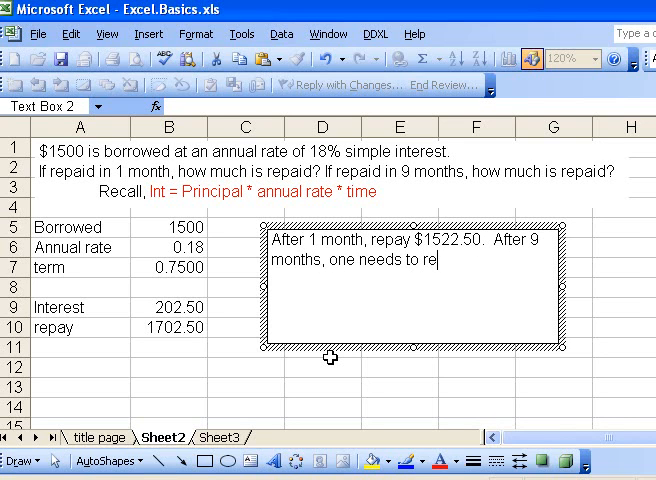
text(pay)
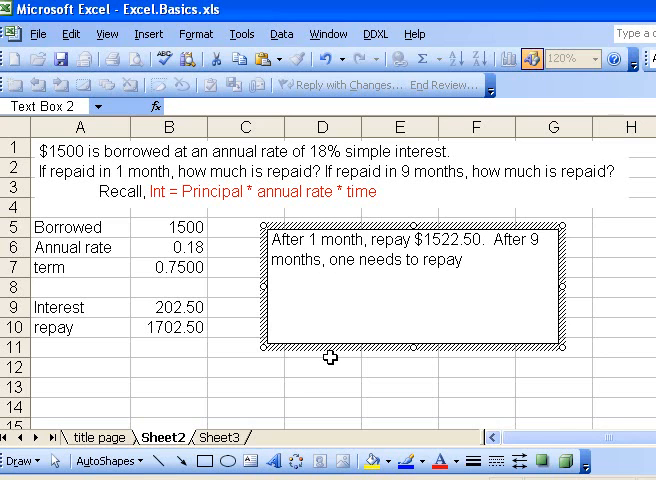
mouse_move(296, 390)
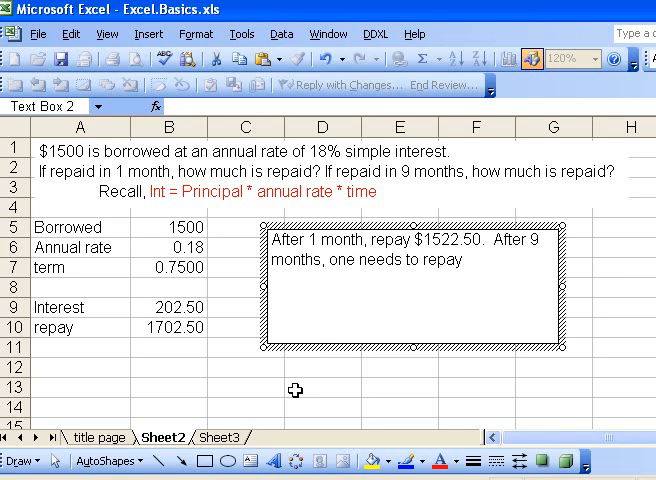
text($1702)
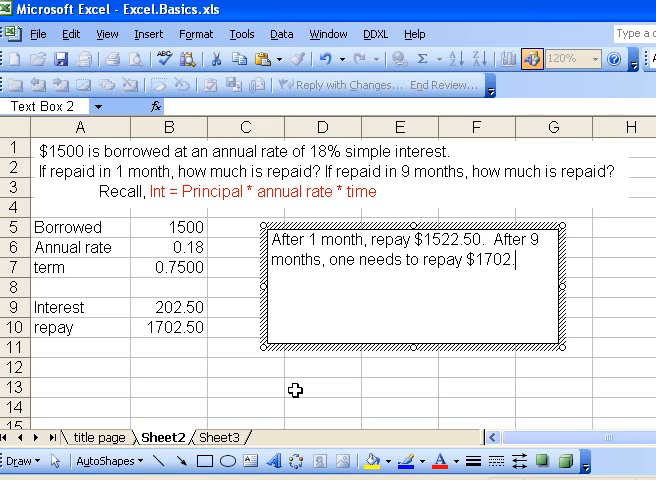
text(.50.)
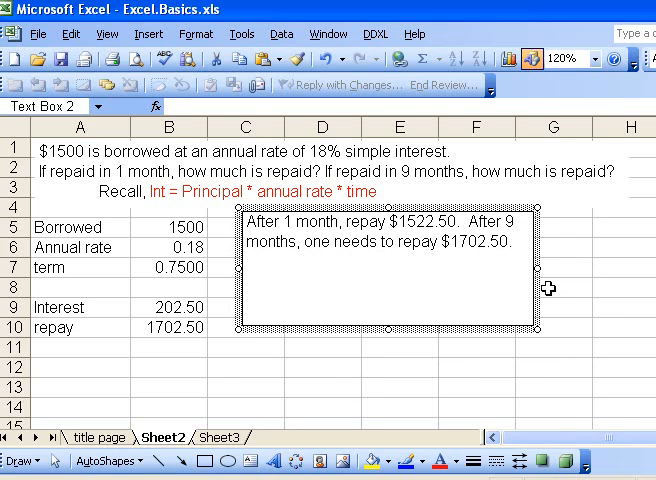
- Resize the answer text box so the two repayment sentences wrap neatly onto two lines
drag(536, 272, 496, 272)
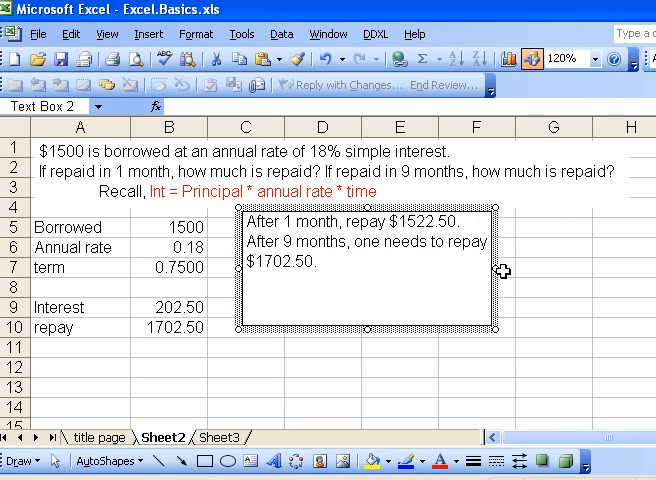
drag(494, 270, 560, 270)
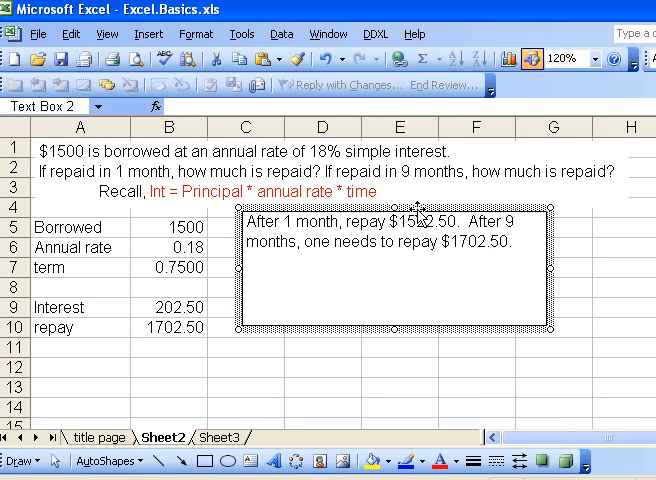
drag(396, 264, 390, 330)
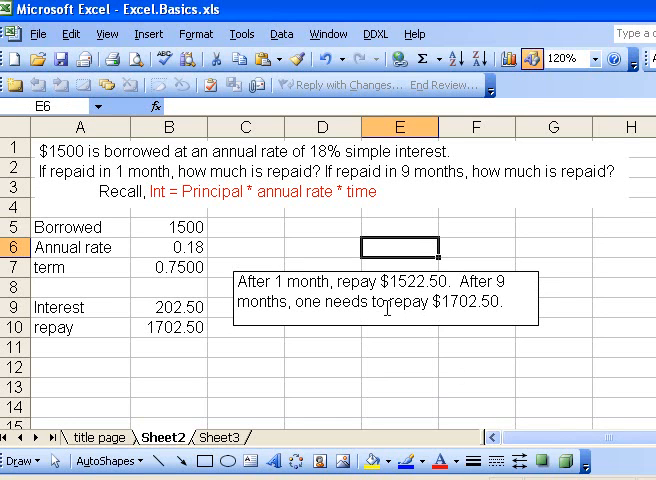
- Reach the text box's Colors and Lines settings and its line colour choices to remove the border
click(384, 300)
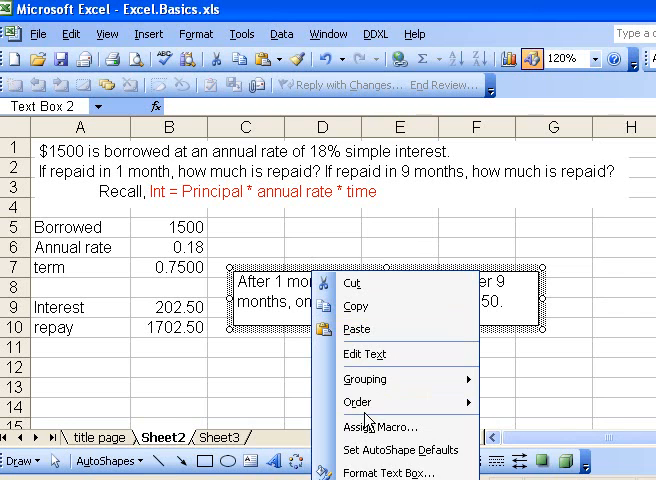
mouse_move(390, 472)
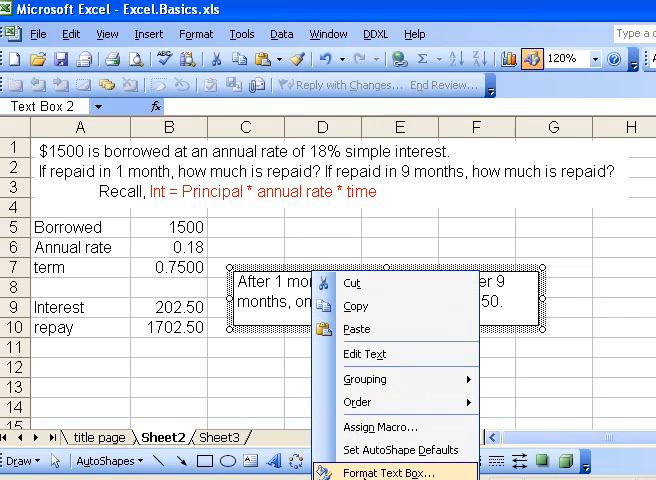
click(392, 472)
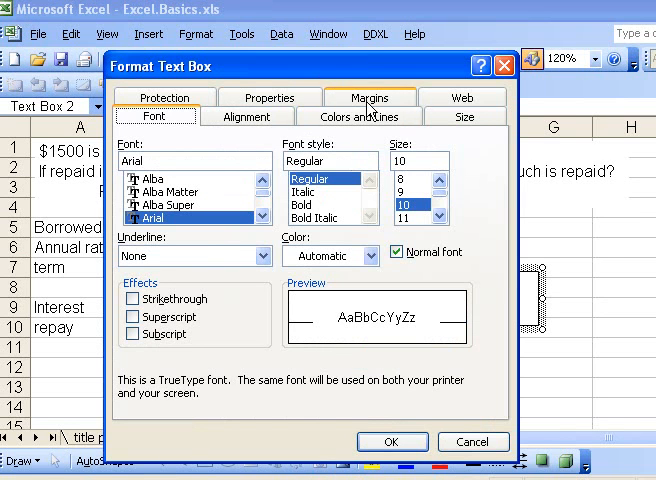
click(358, 116)
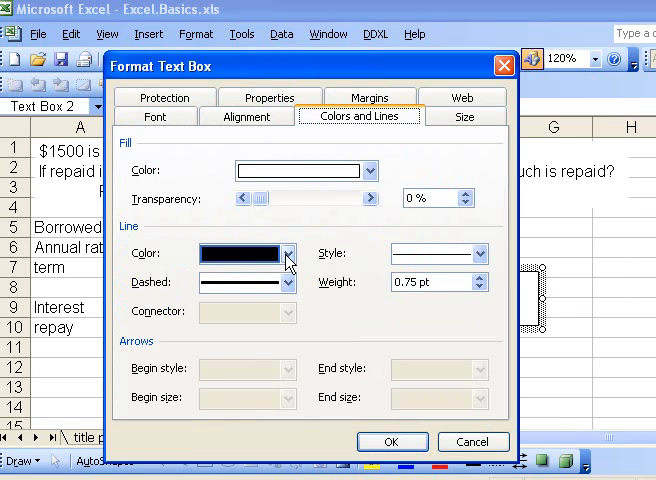
click(280, 252)
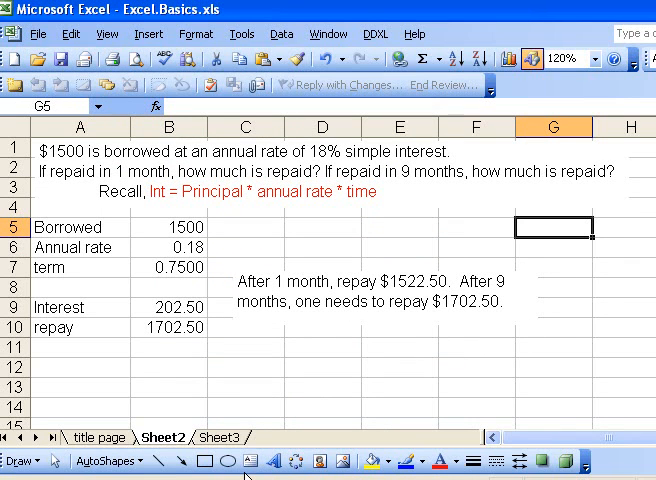
mouse_move(304, 376)
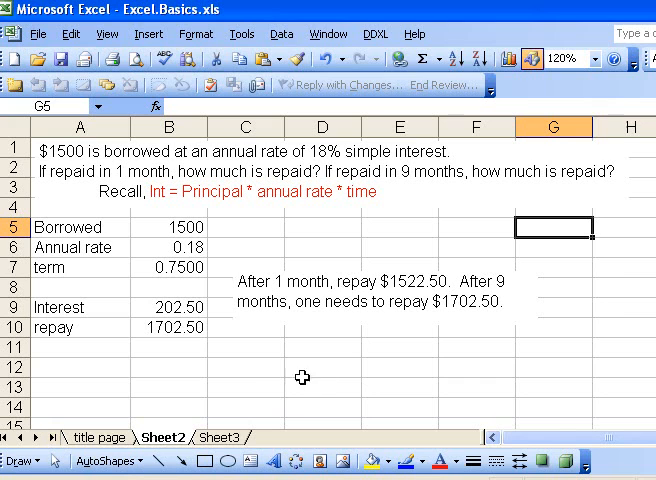
mouse_move(296, 364)
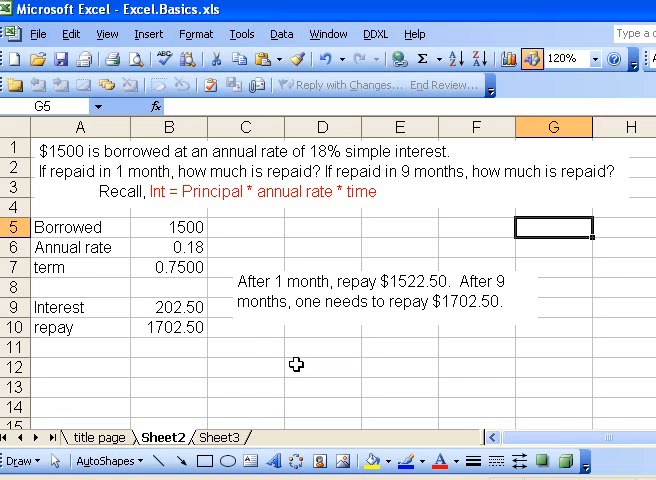